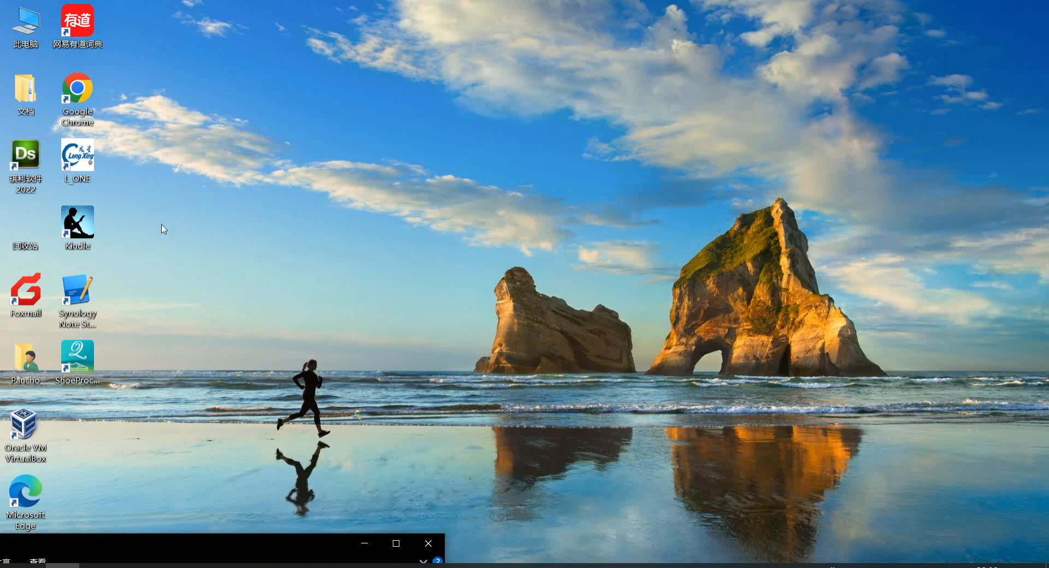
mouse_move(168, 225)
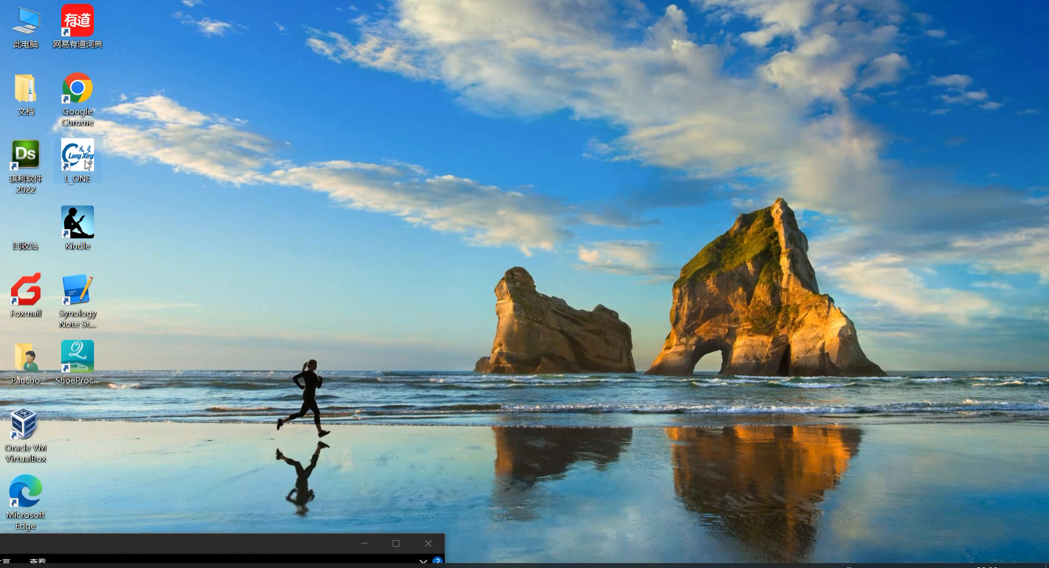
mouse_move(133, 181)
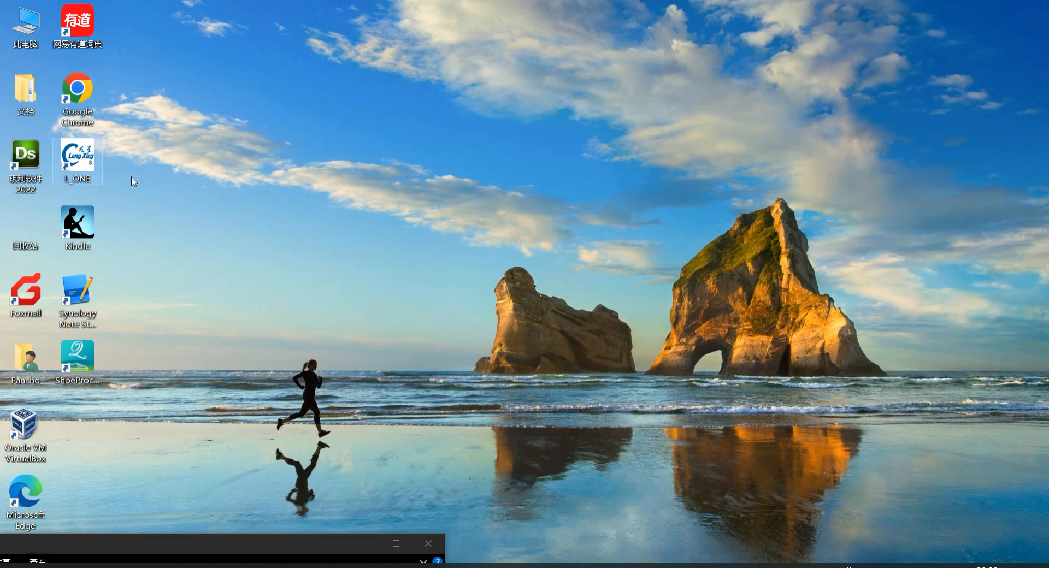
mouse_move(522, 525)
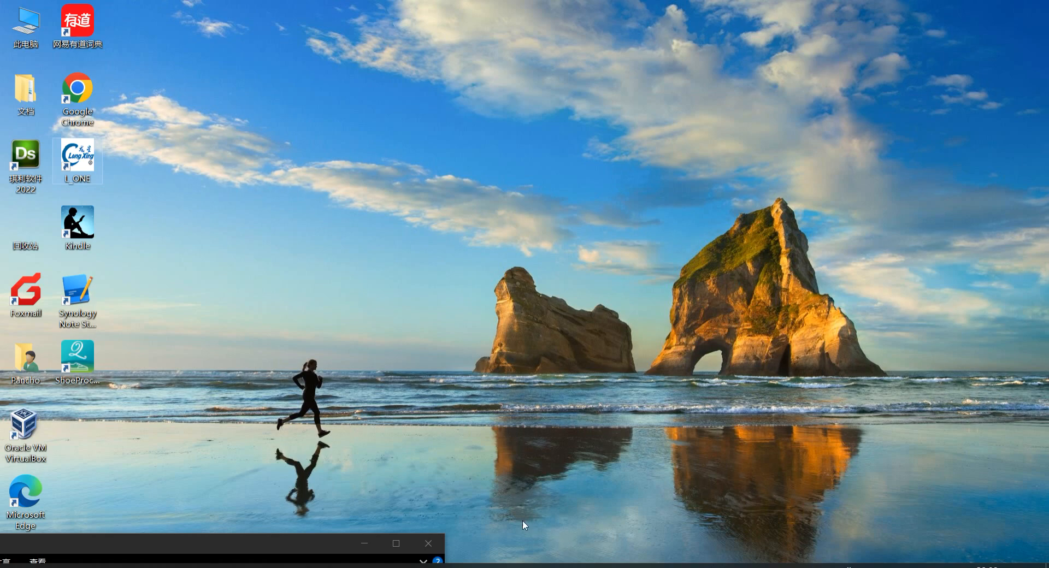
mouse_move(677, 480)
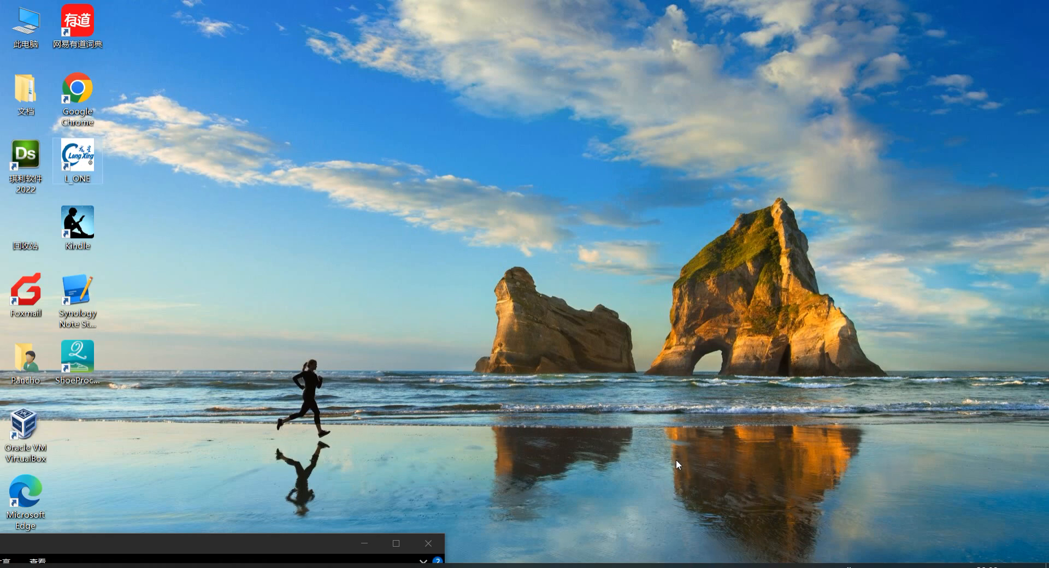
mouse_move(74, 169)
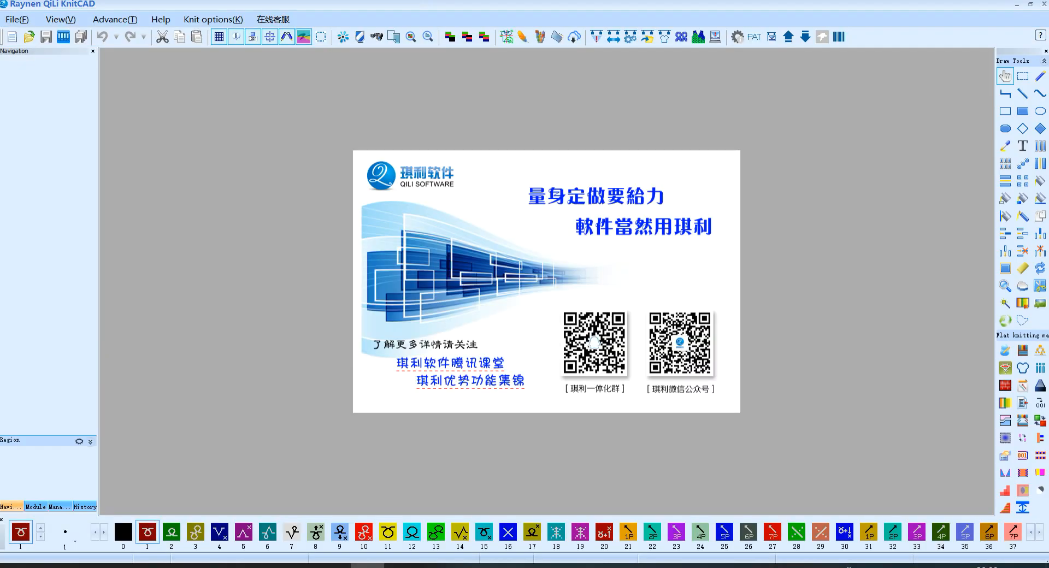
mouse_move(10, 36)
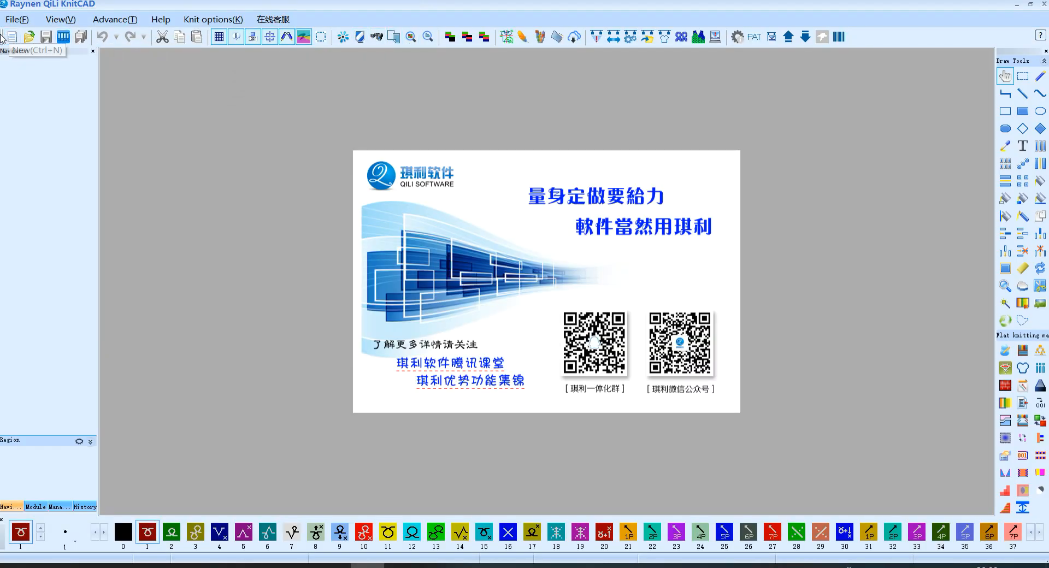
Step: Create a new knit document and generate the sleeve-shaped pattern with default piece settings
left_click(11, 36)
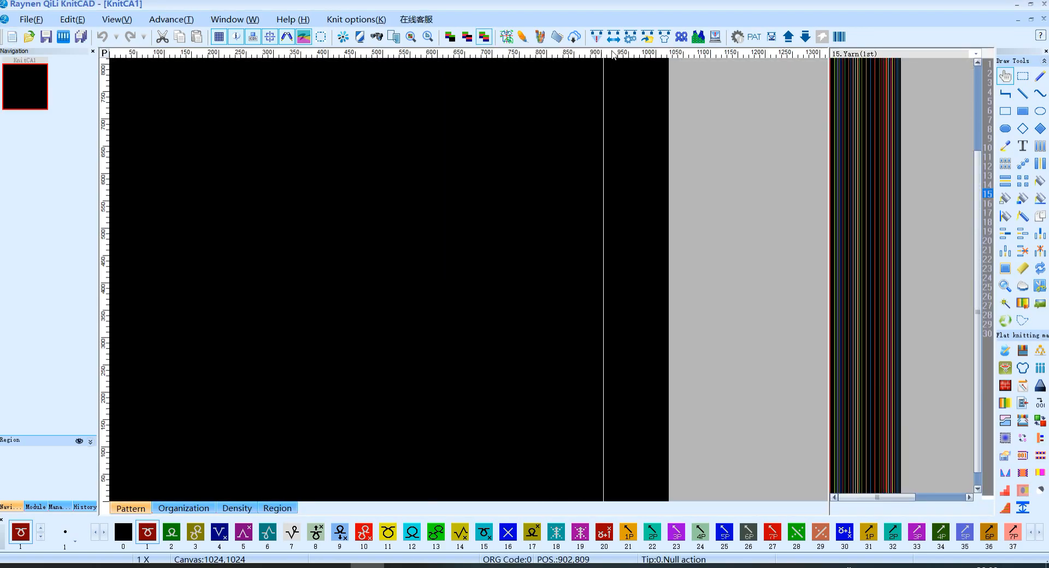
mouse_move(697, 37)
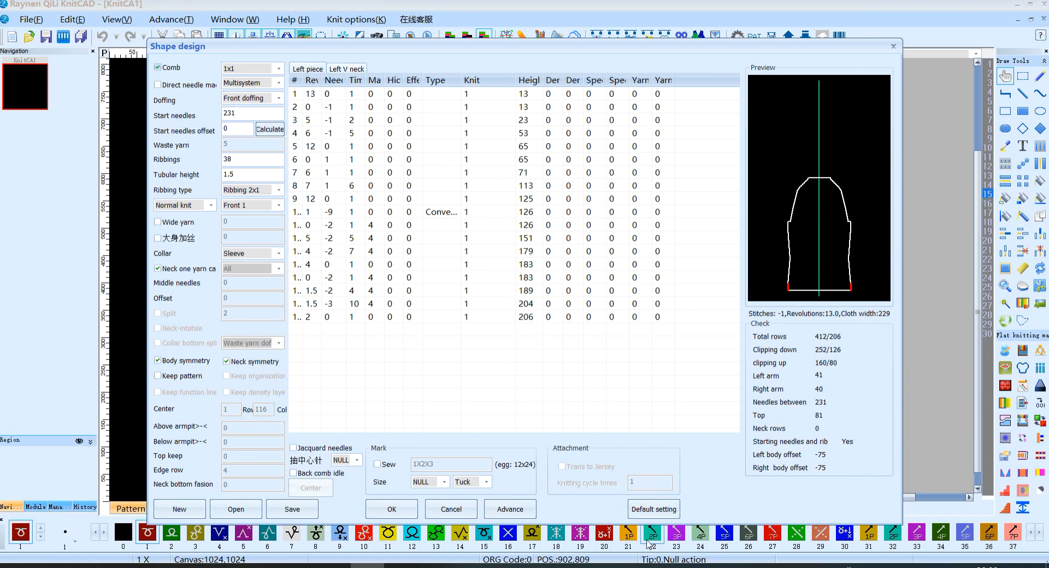
left_click(391, 509)
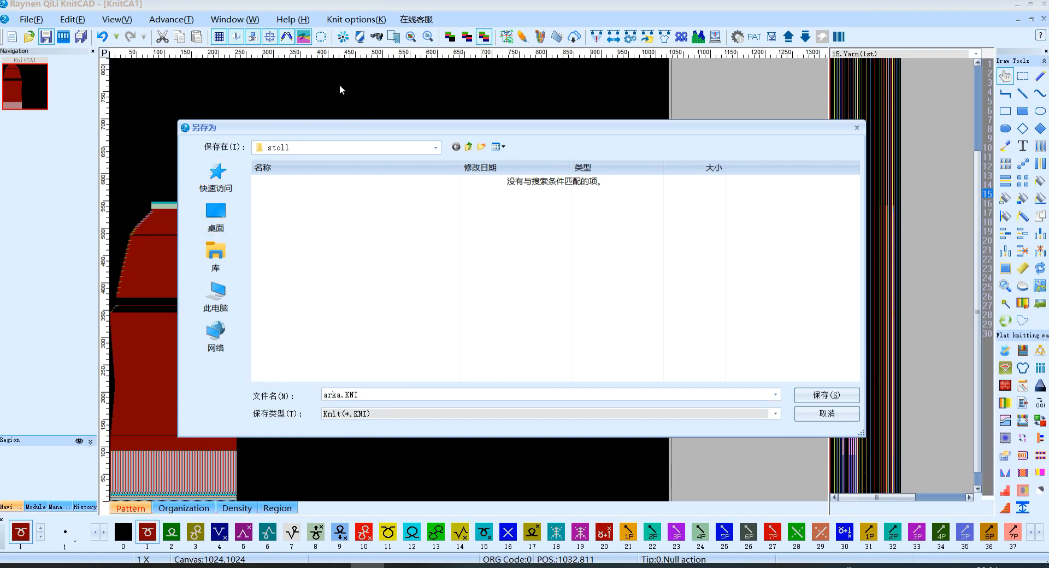
Step: Save the pattern as arka.KNI in D:\stoll
left_click(356, 395)
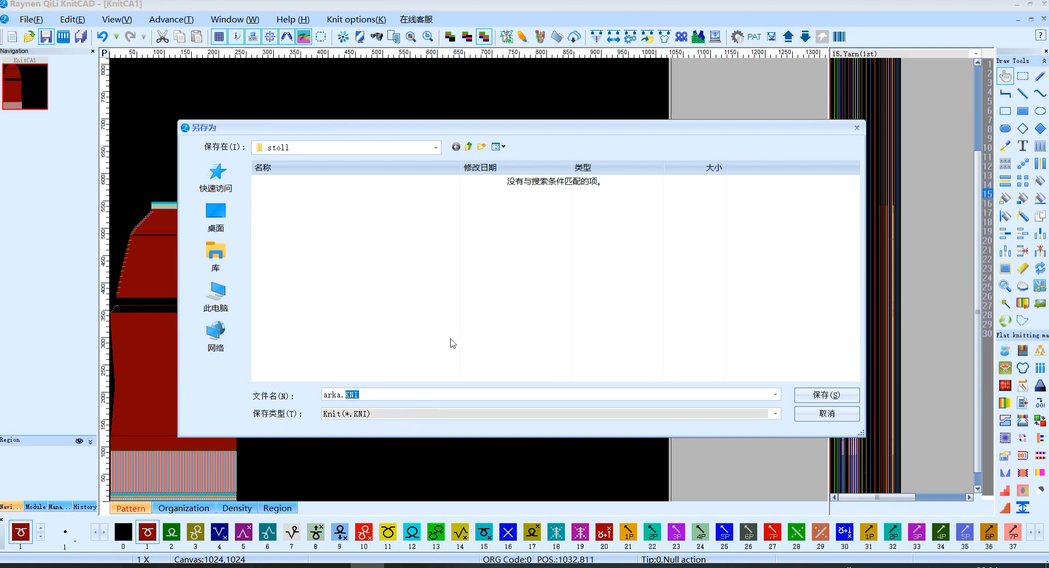
left_click(827, 395)
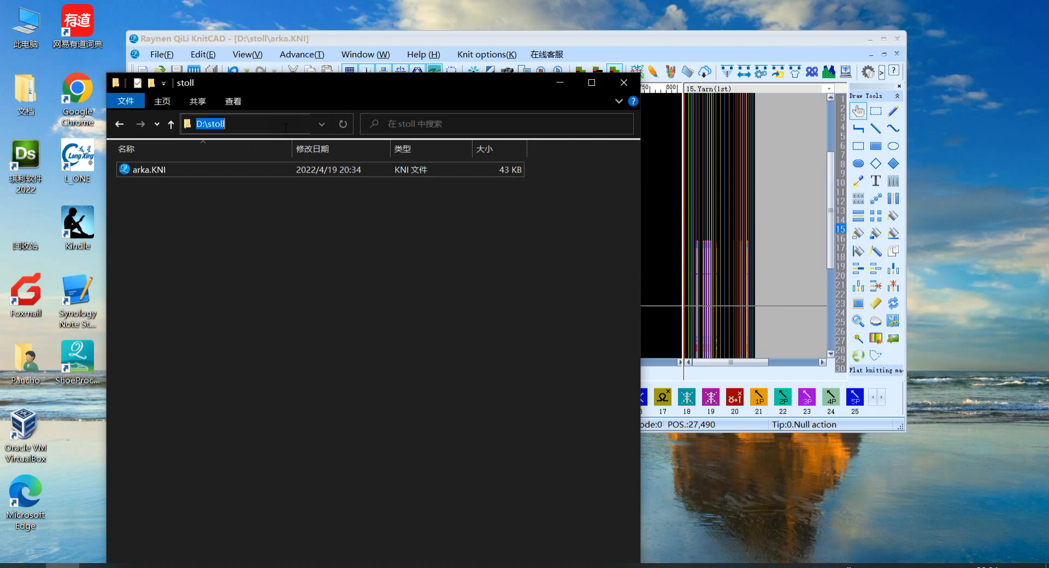
Step: Select arka.KNI in D:\stoll and double-click it to reopen it in KnitCAD
left_click(149, 170)
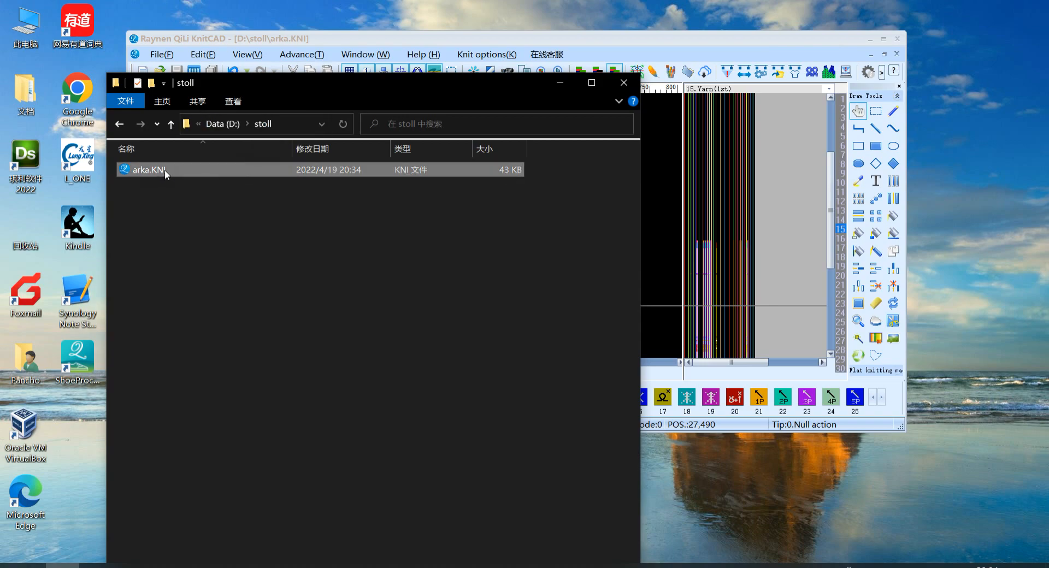
mouse_move(157, 175)
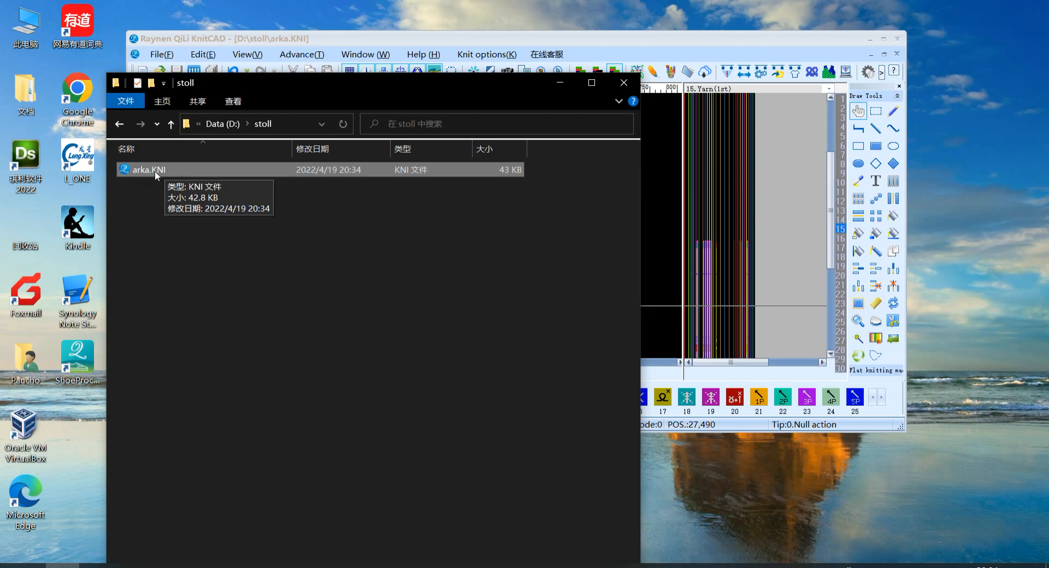
double_click(148, 170)
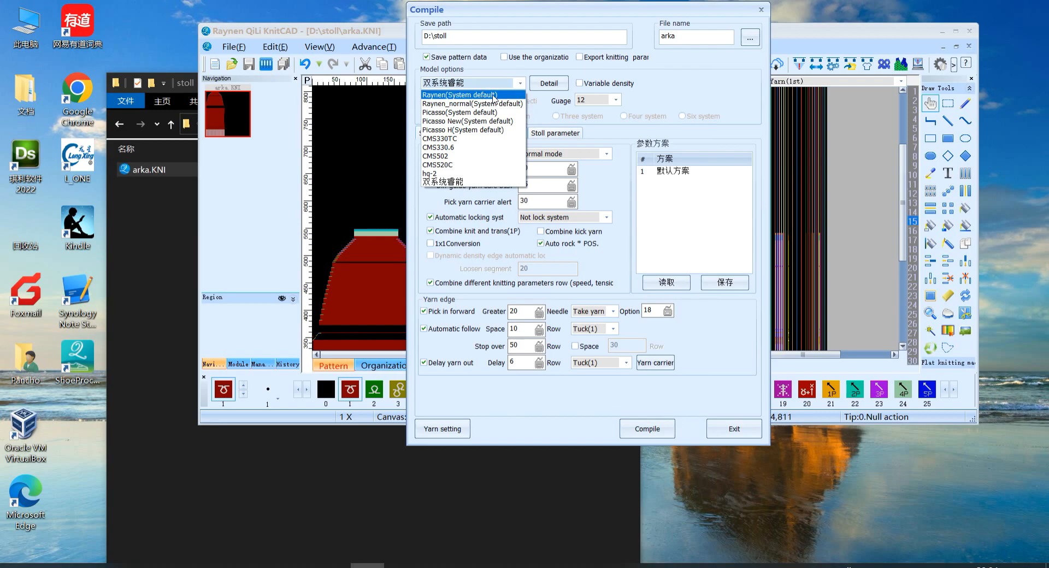
Step: Compile arka for Raynen (System default) and close the compilation report
left_click(461, 95)
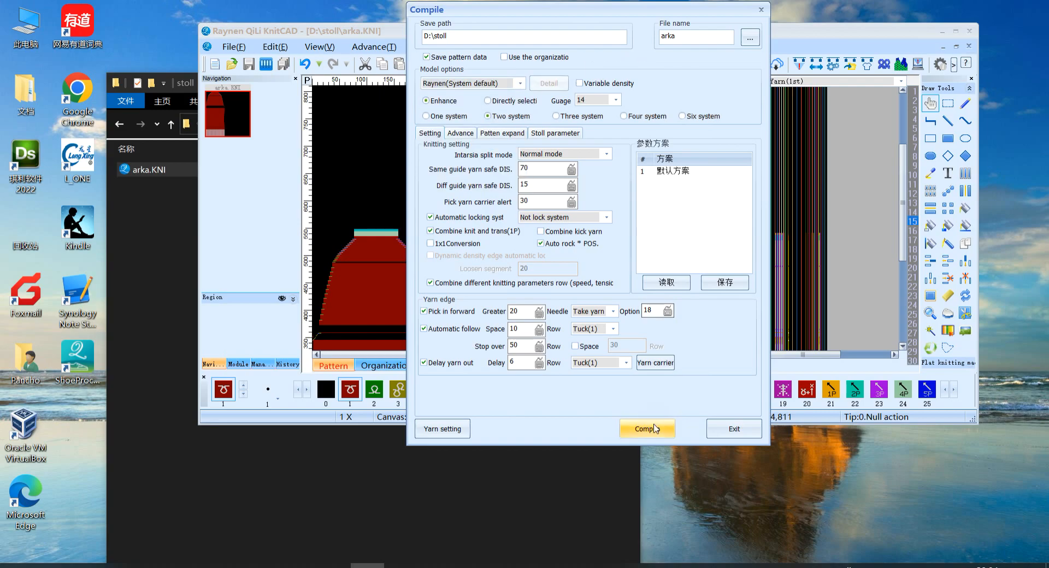
left_click(647, 429)
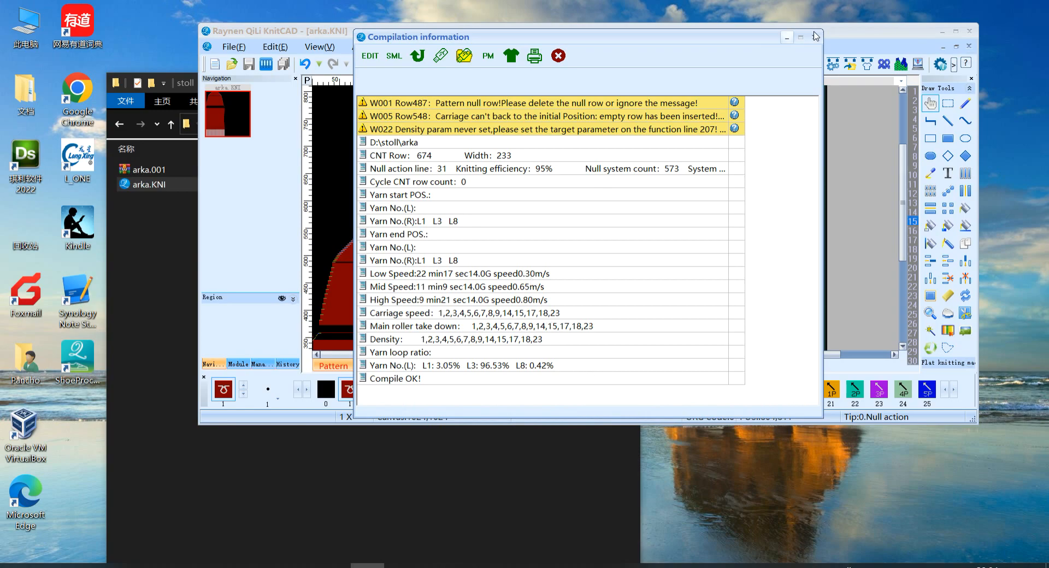
left_click(802, 36)
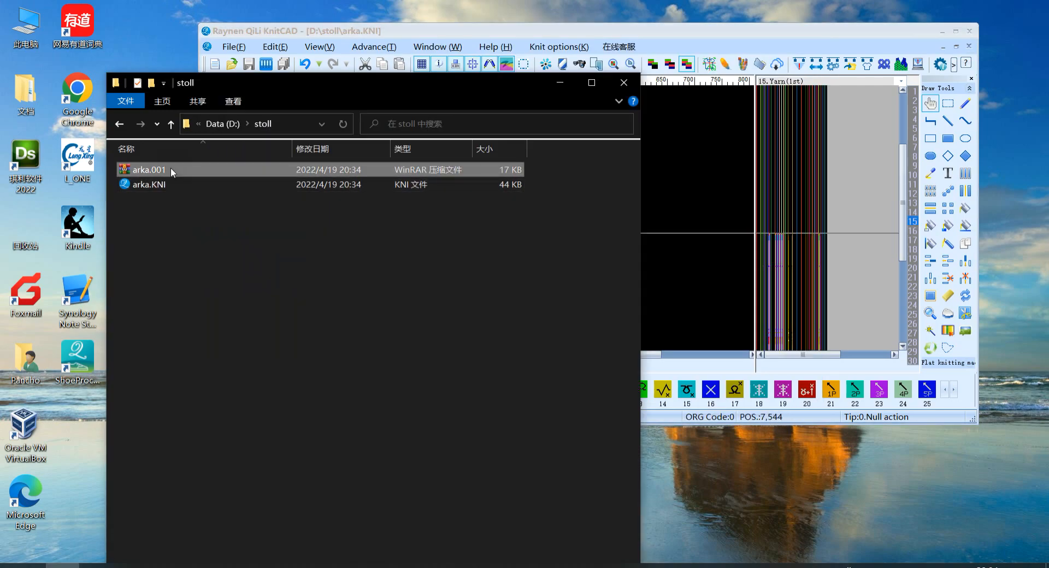
mouse_move(166, 174)
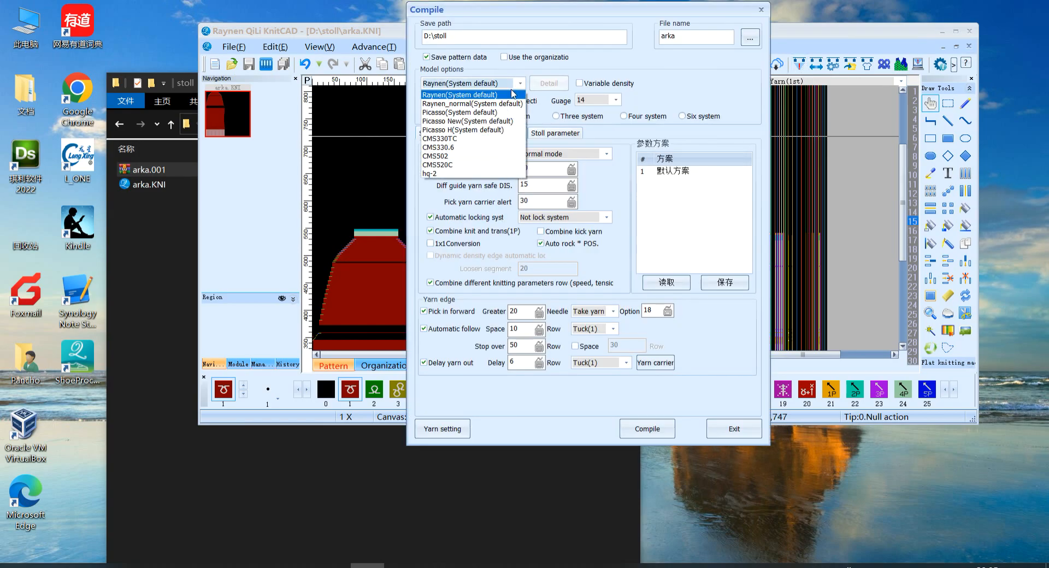
mouse_move(468, 104)
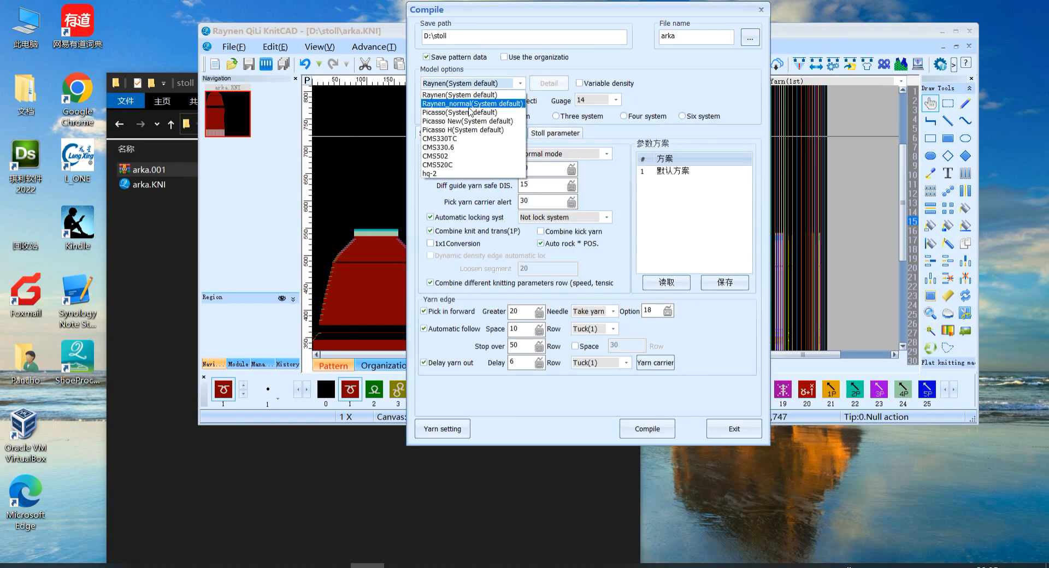
Step: Compile arka with the Raynen_normal (System default) machine model
left_click(472, 104)
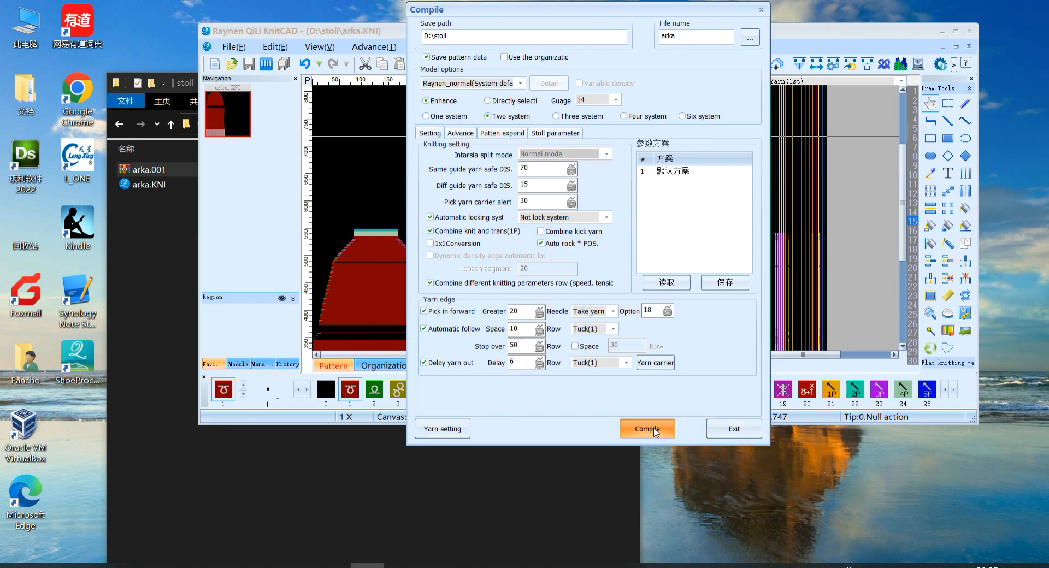
left_click(646, 429)
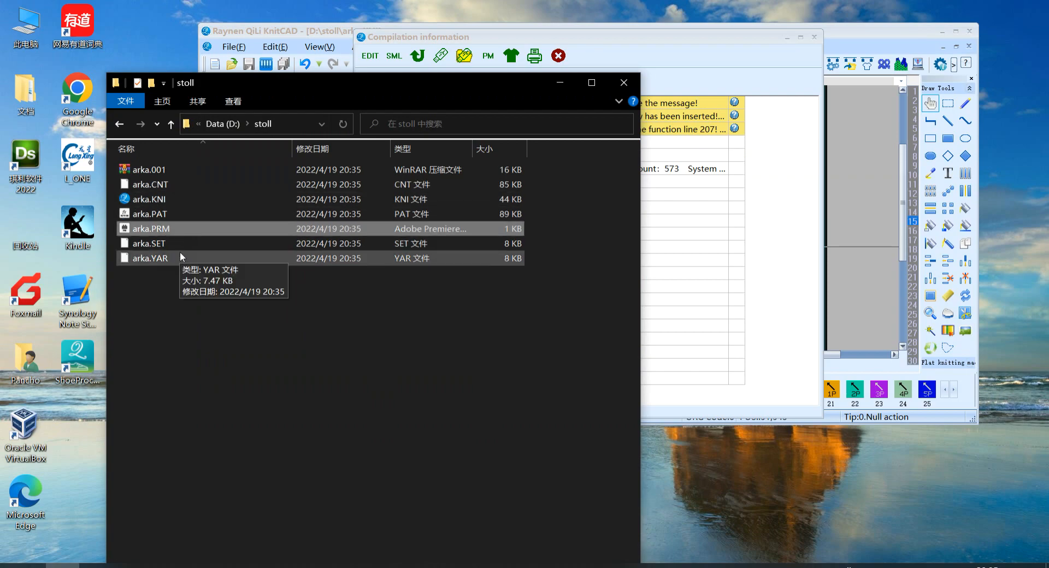
mouse_move(186, 261)
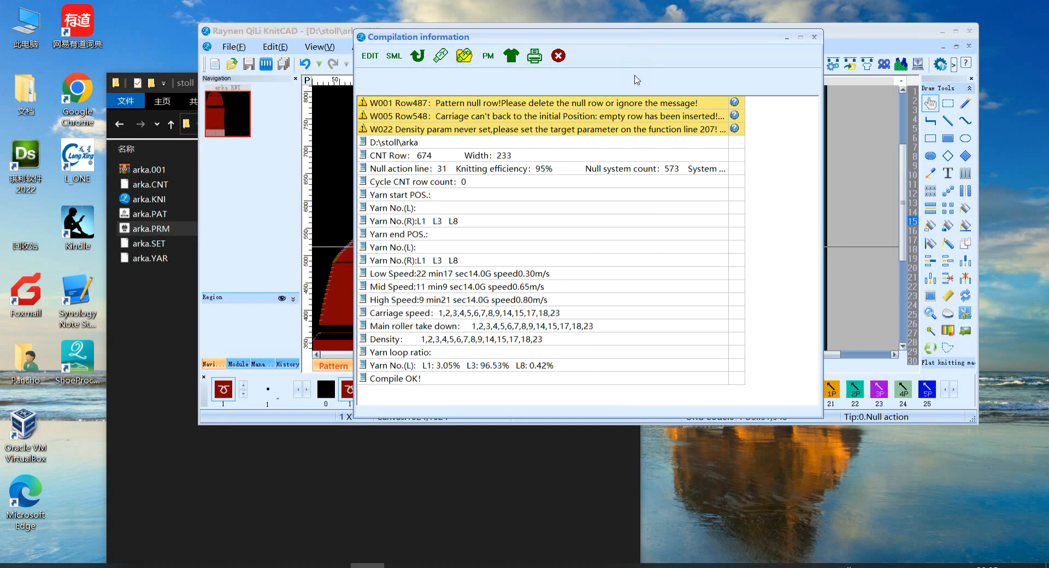
mouse_move(626, 88)
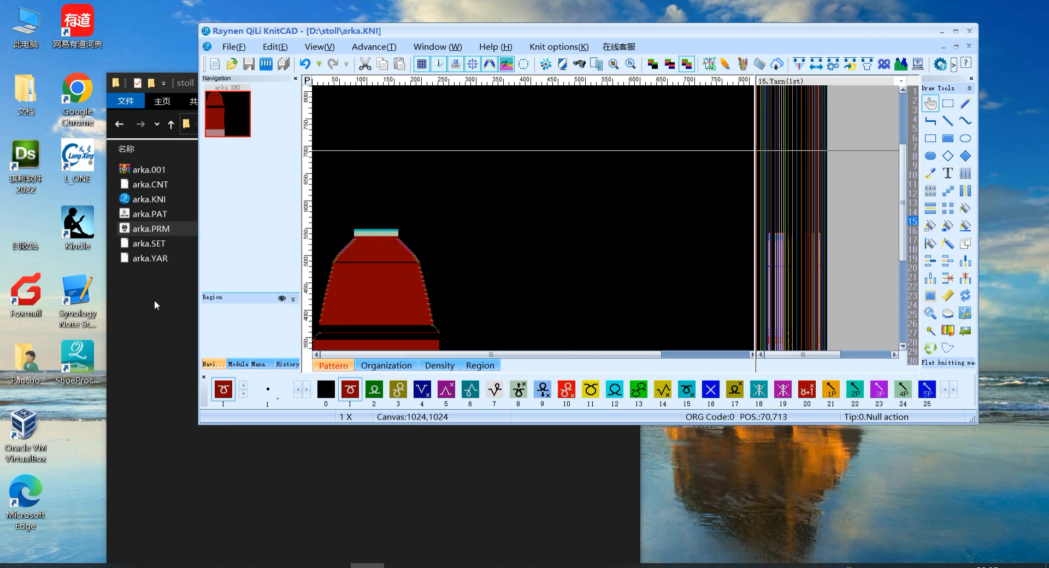
Step: Delete arka.001, arka.CNT and the other compiled outputs from the stoll folder
right_click(149, 213)
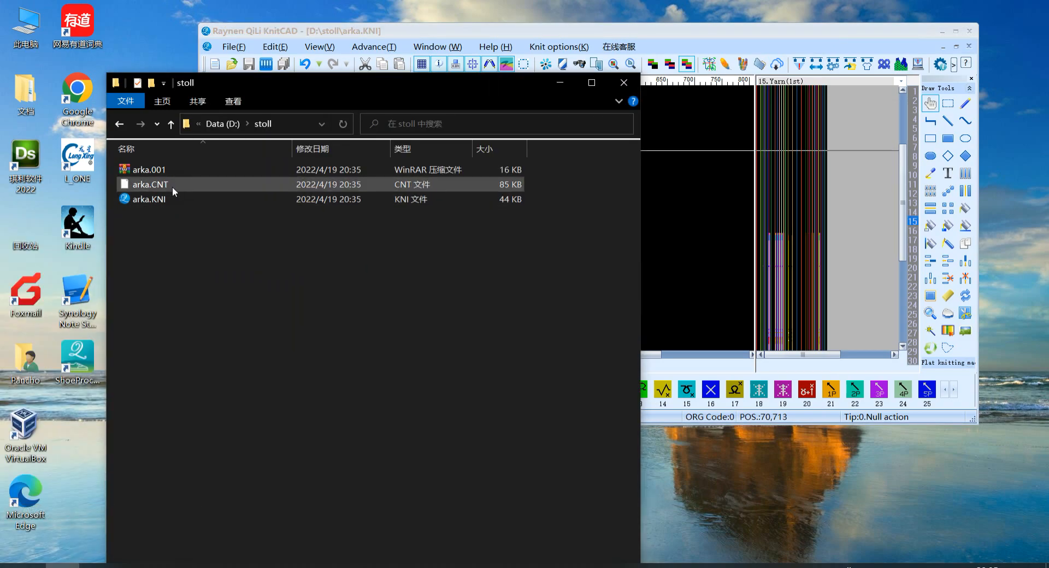
right_click(149, 169)
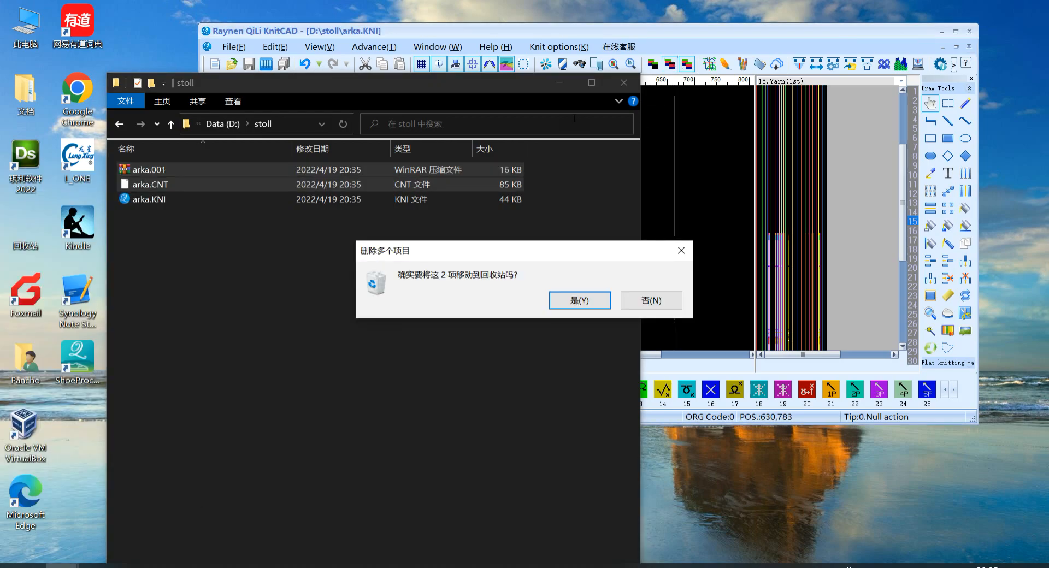
left_click(580, 300)
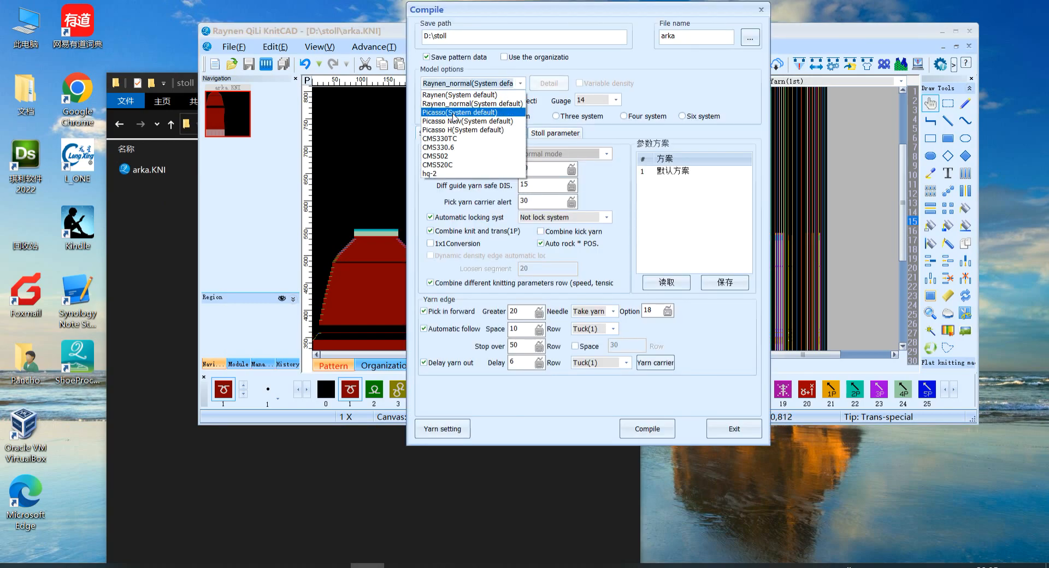
Step: Compile arka with the Picasso (System default) machine model
left_click(459, 112)
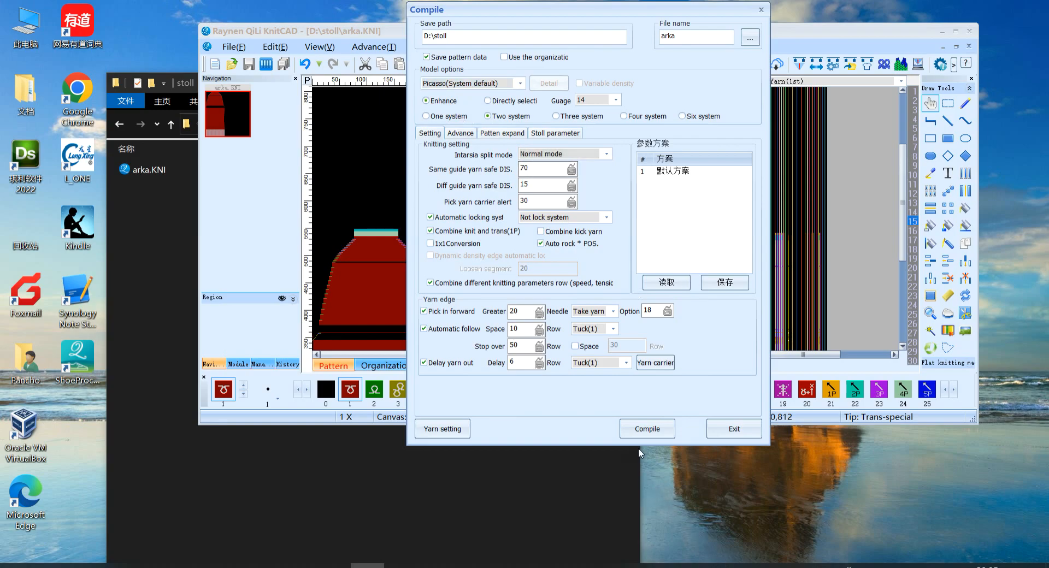
left_click(647, 429)
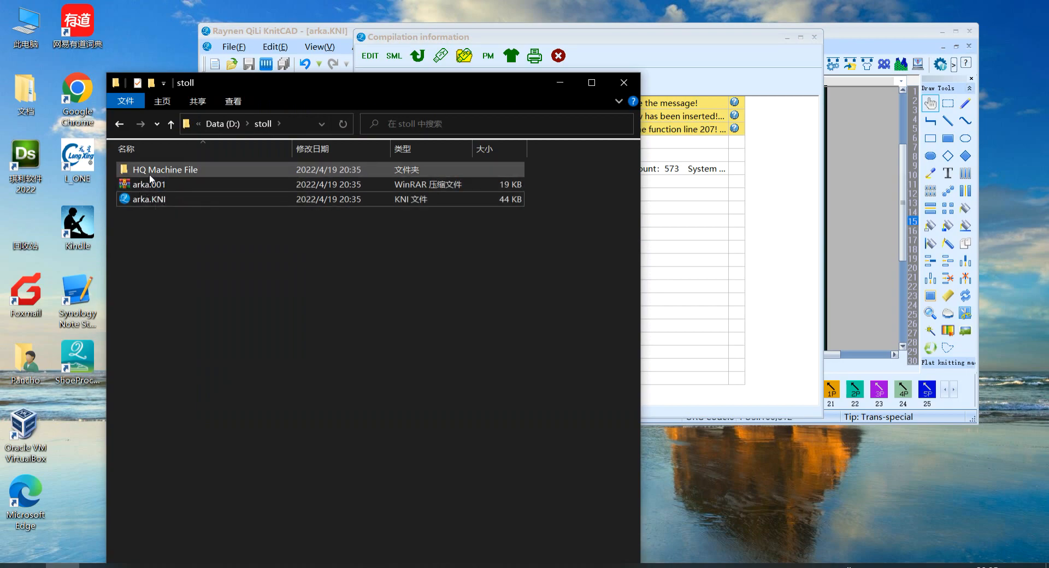
Step: Delete the HQ Machine File folder and arka.001, then reopen the compile settings
double_click(165, 169)
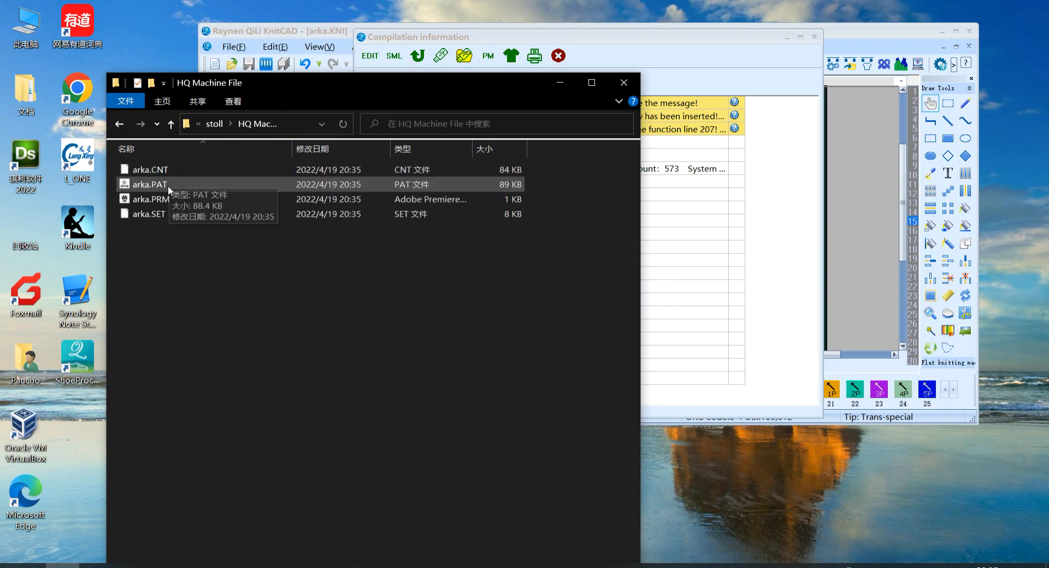
left_click(150, 199)
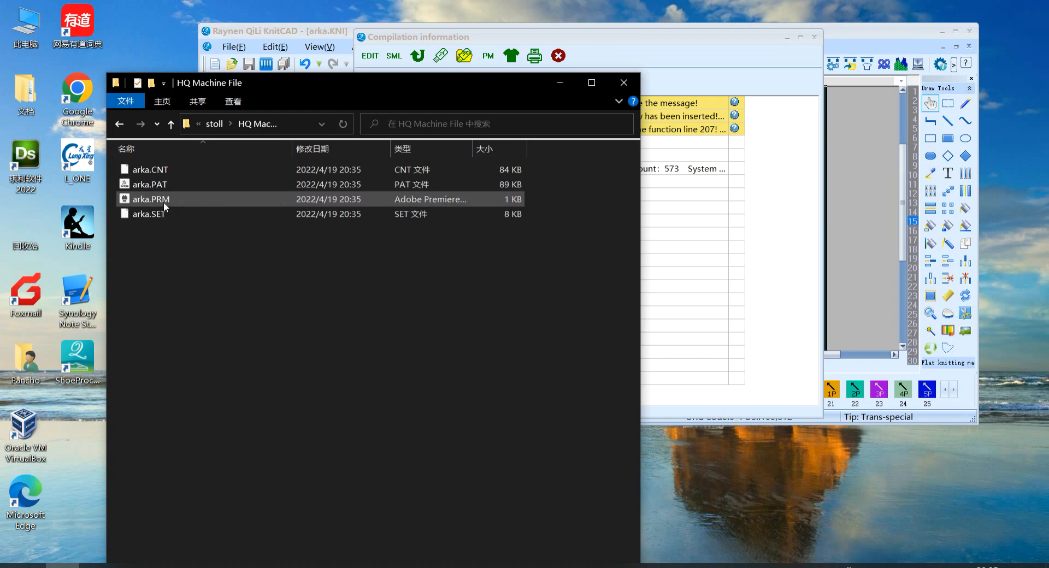
mouse_move(223, 199)
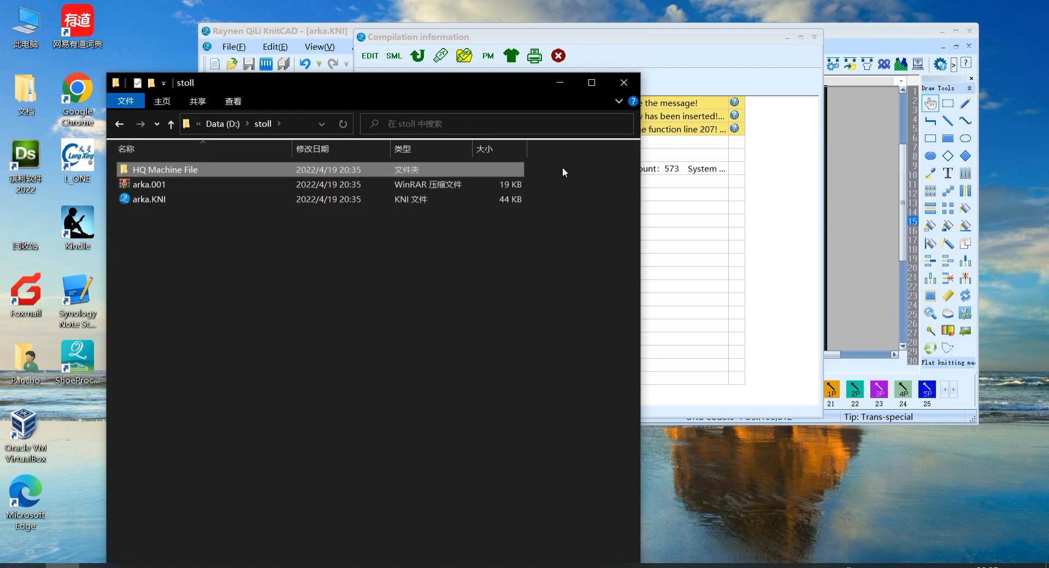
right_click(148, 185)
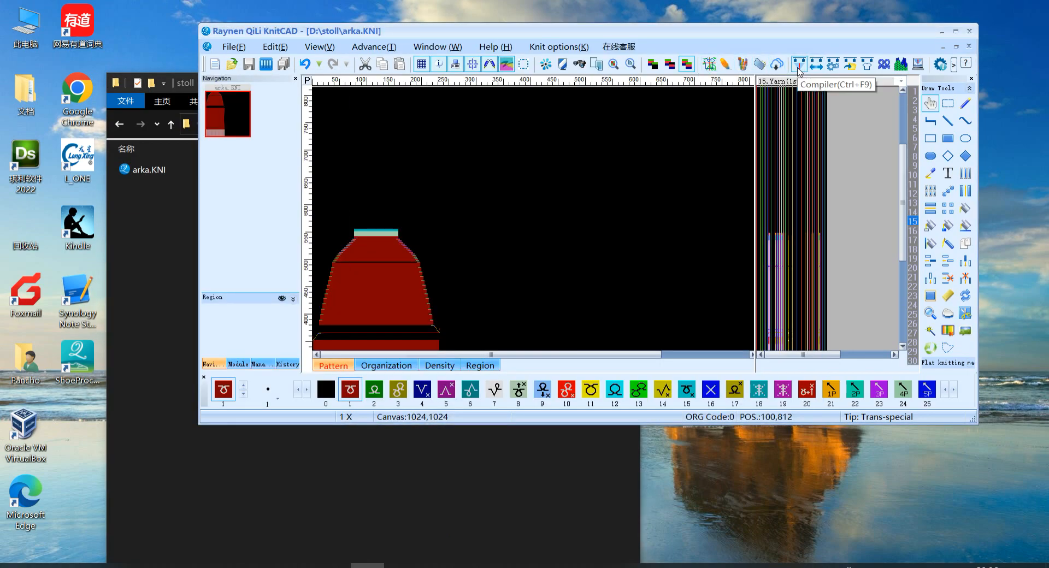
left_click(797, 63)
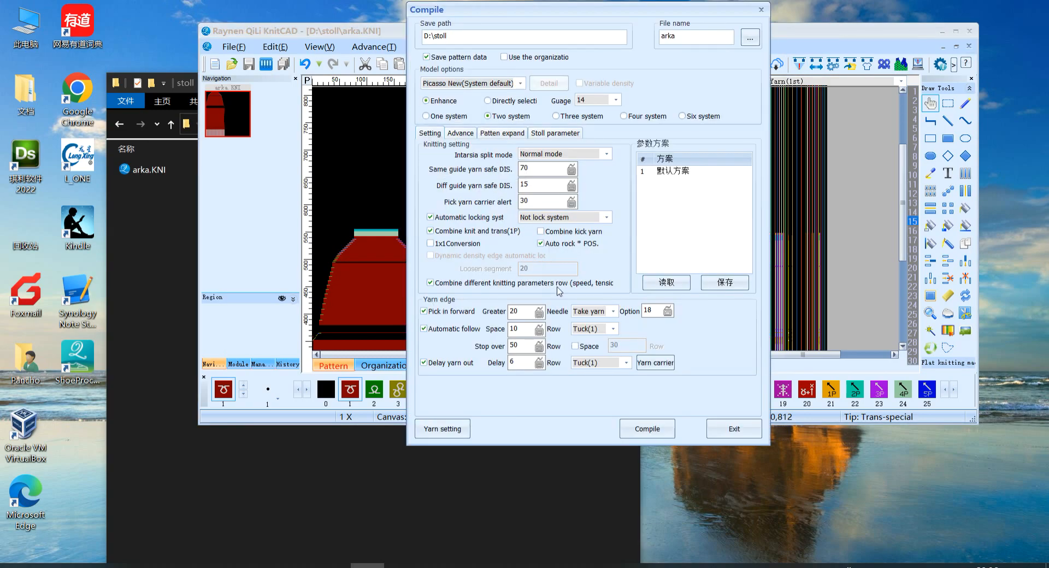
Step: Compile arka.KNI using Picasso New (System default) as the machine model
left_click(647, 429)
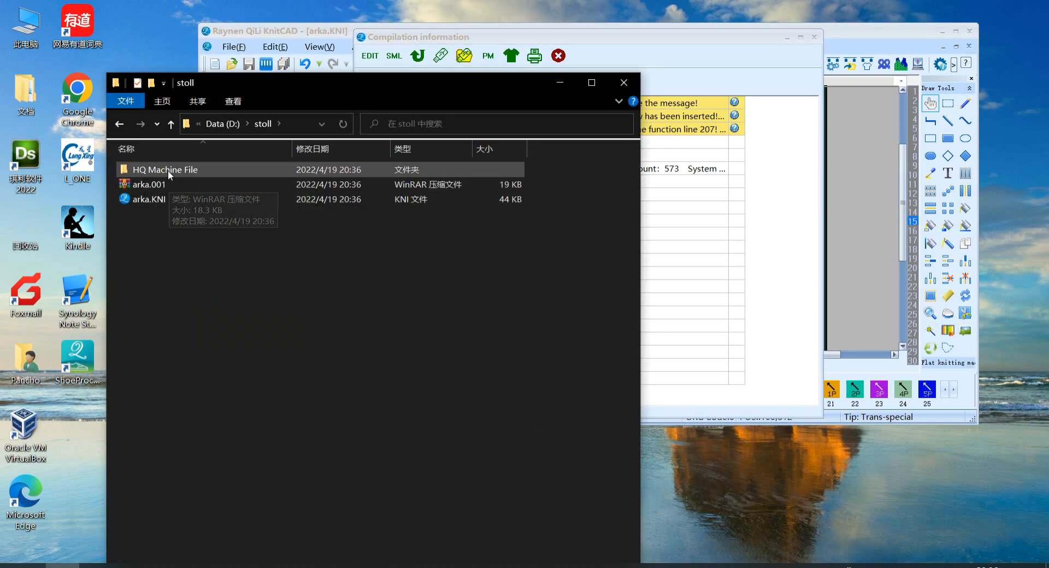
Step: Open the HQ Machine File folder to view arka.CNT, PAT, PRM and SET
double_click(164, 169)
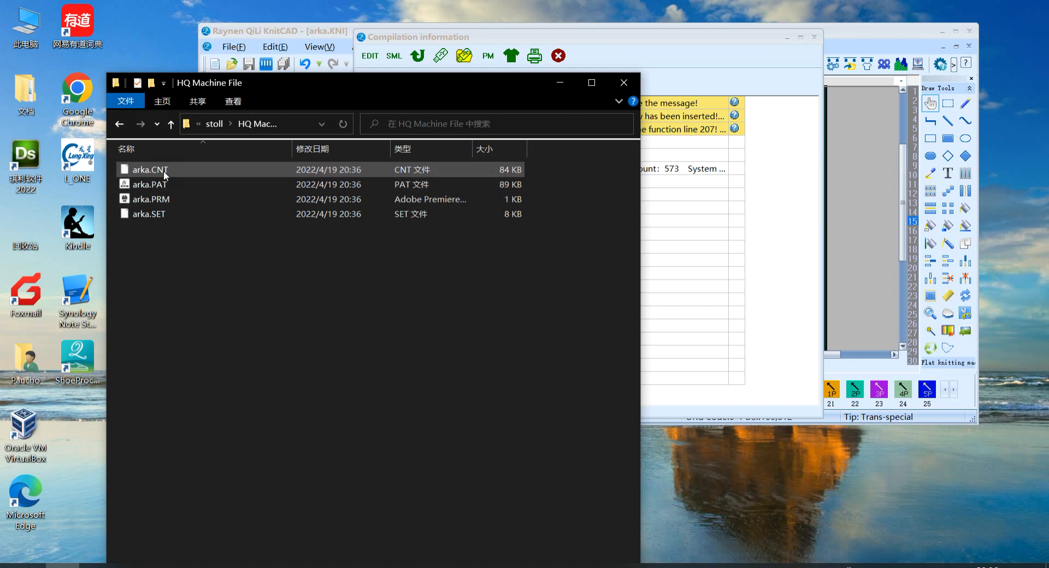
left_click(149, 213)
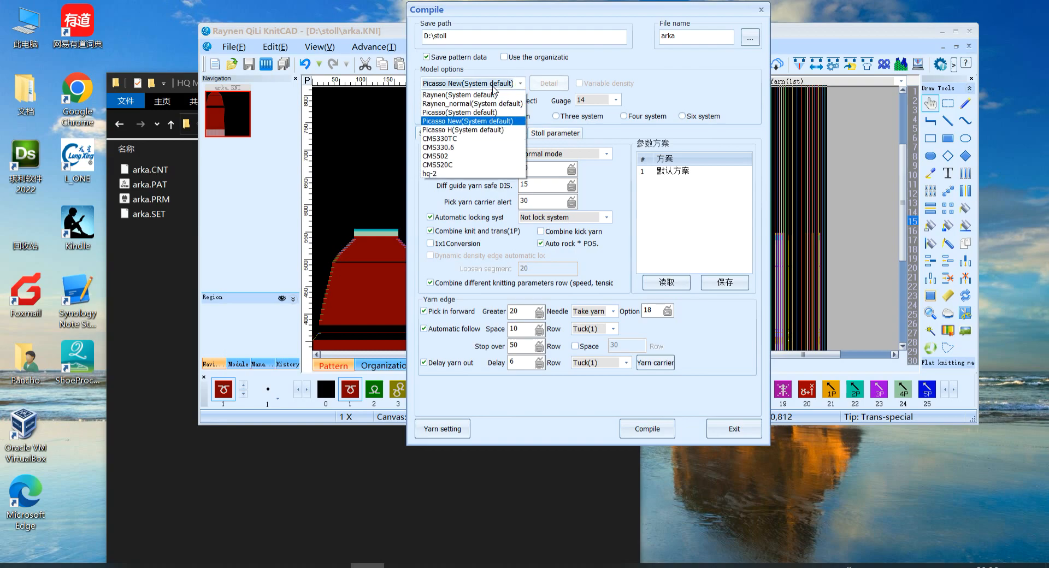
mouse_move(451, 131)
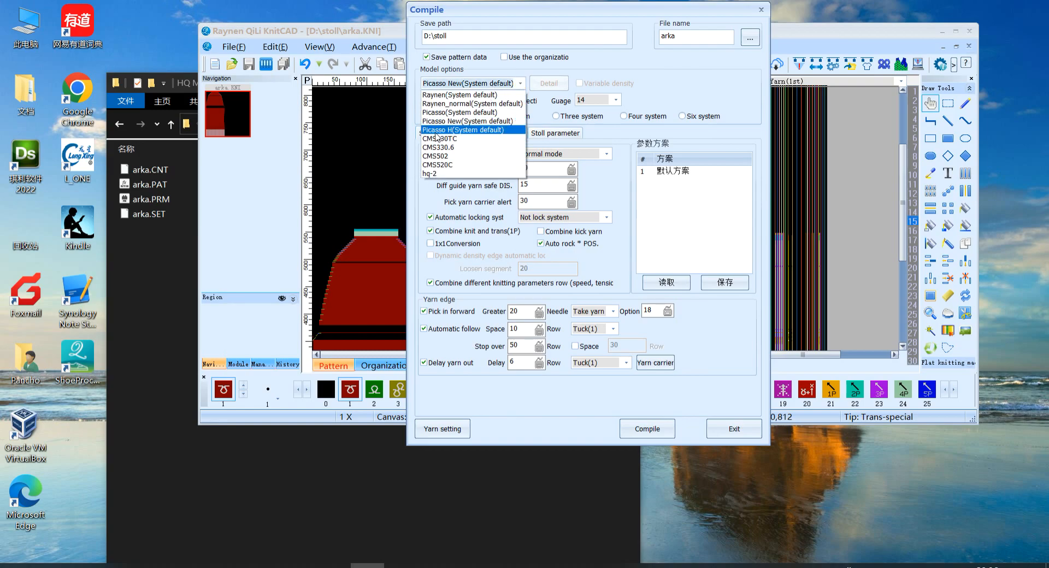
Step: Compile arka.KNI with the Picasso H (System default) model, producing arka.HCD
left_click(464, 130)
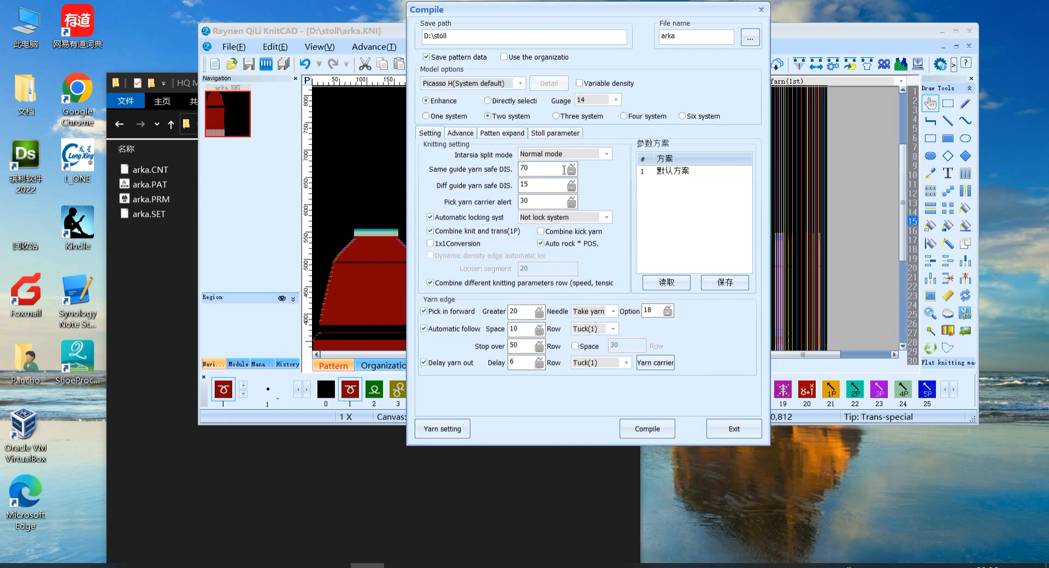
left_click(647, 429)
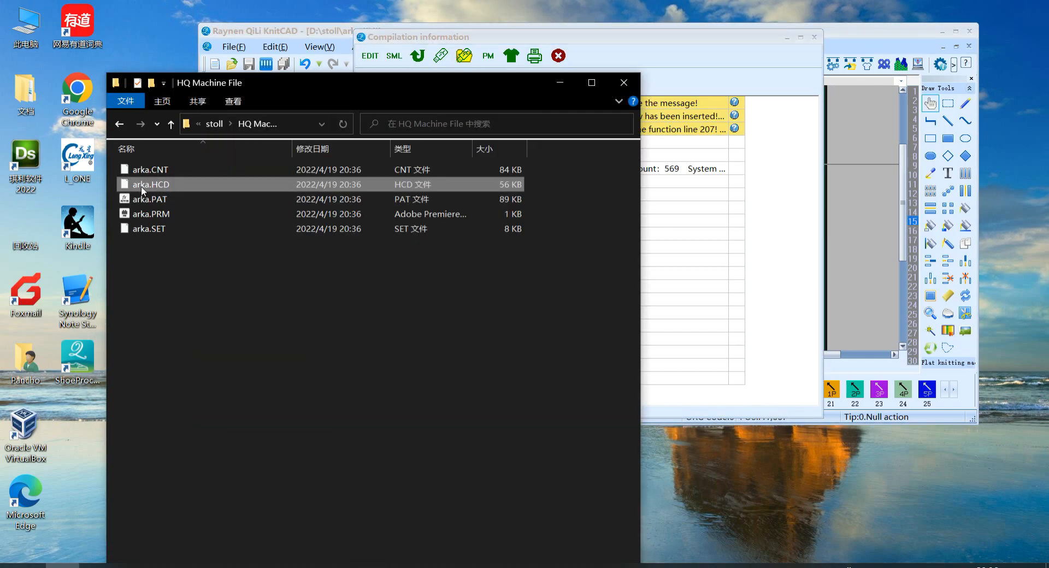
mouse_move(154, 190)
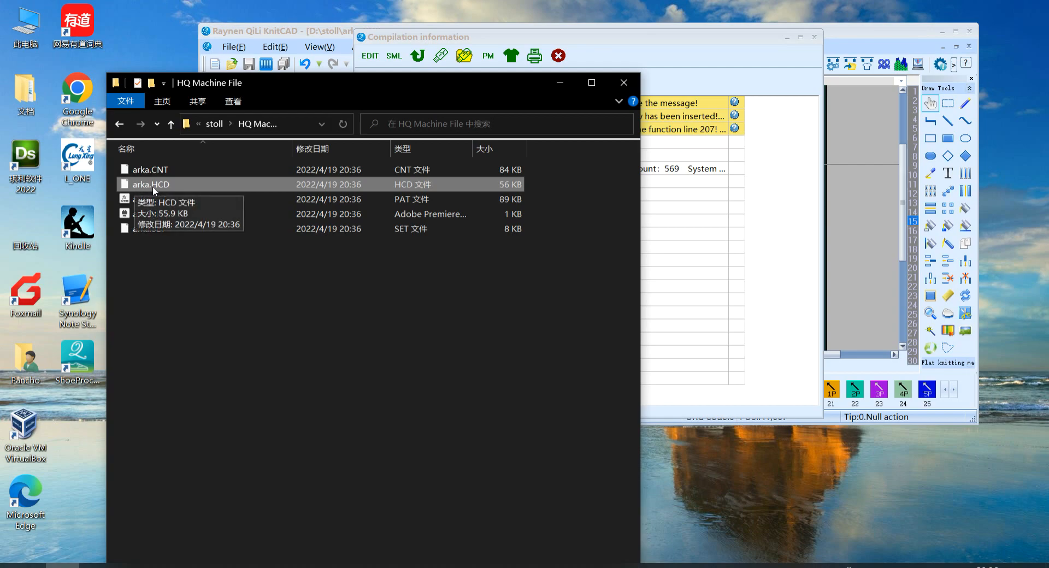
mouse_move(161, 199)
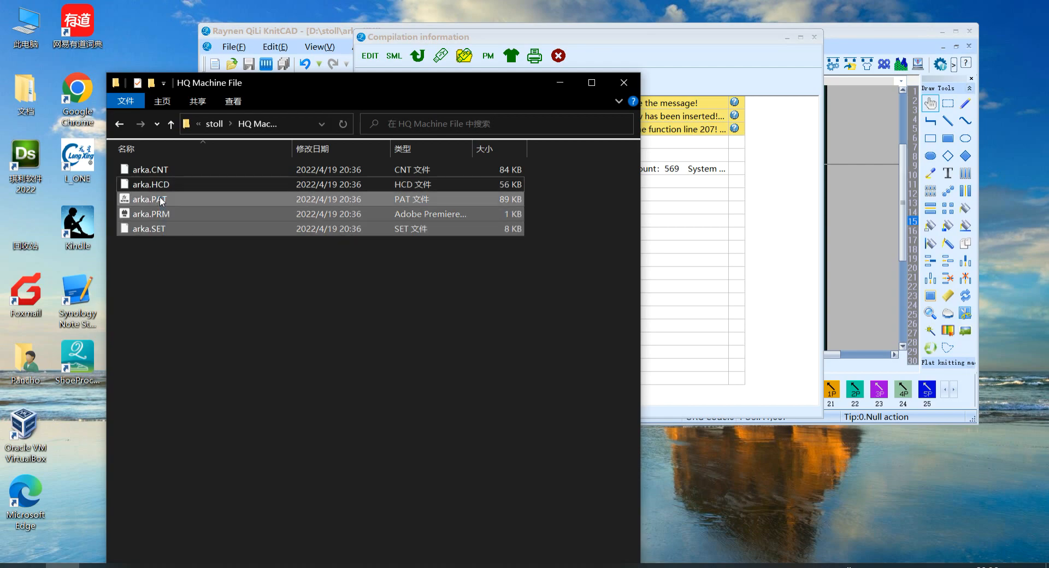
mouse_move(155, 239)
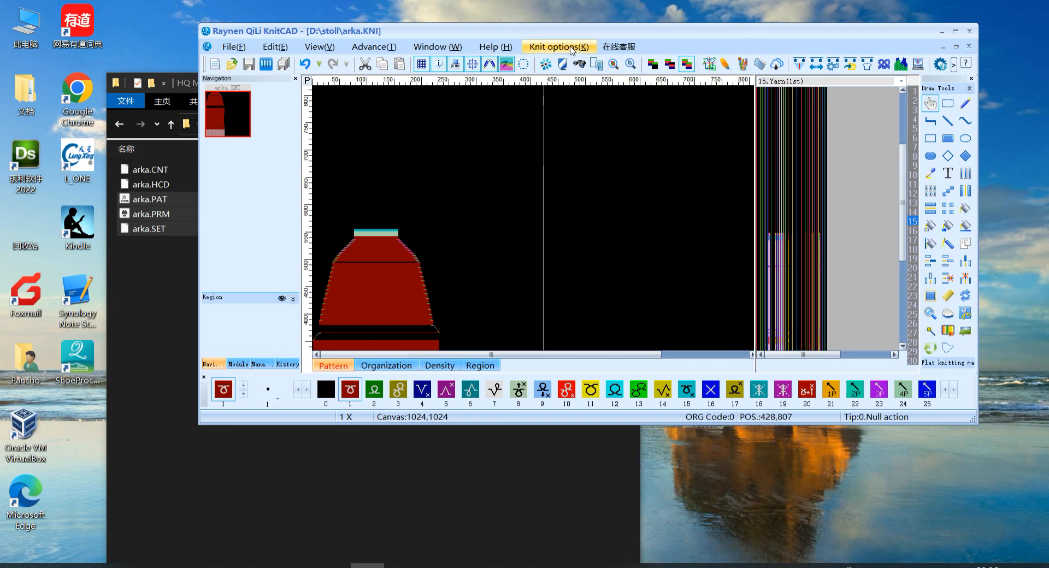
Step: Create a new machine type named HQ-2 that outputs Picasso H (毕加索H) files
left_click(559, 46)
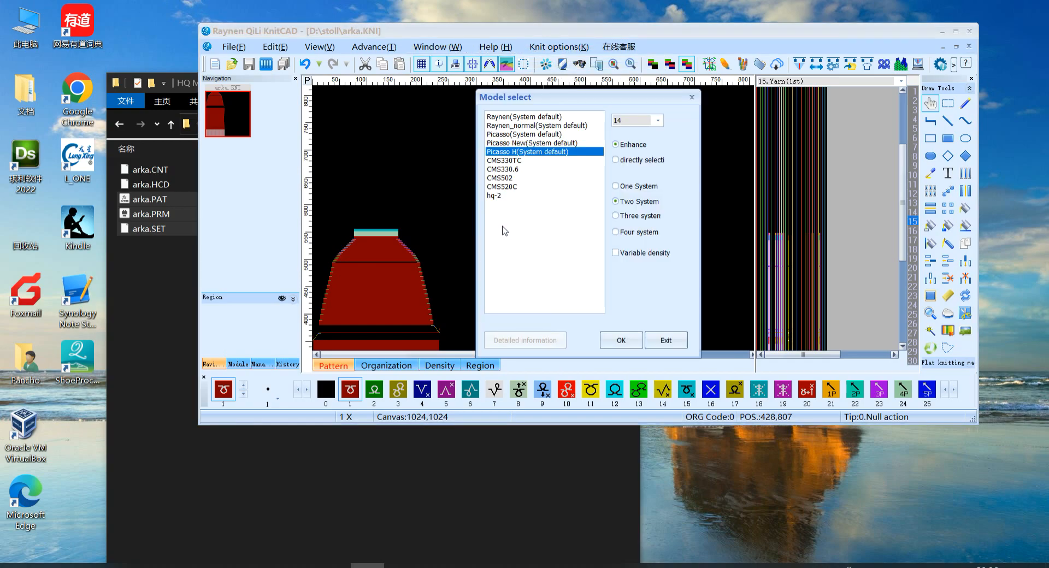
left_click(666, 340)
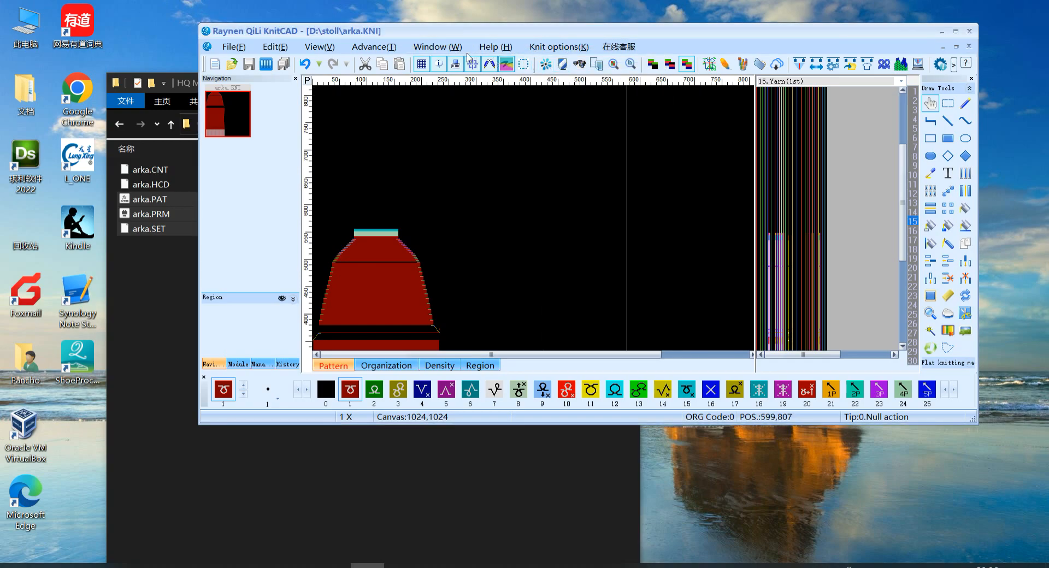
left_click(559, 46)
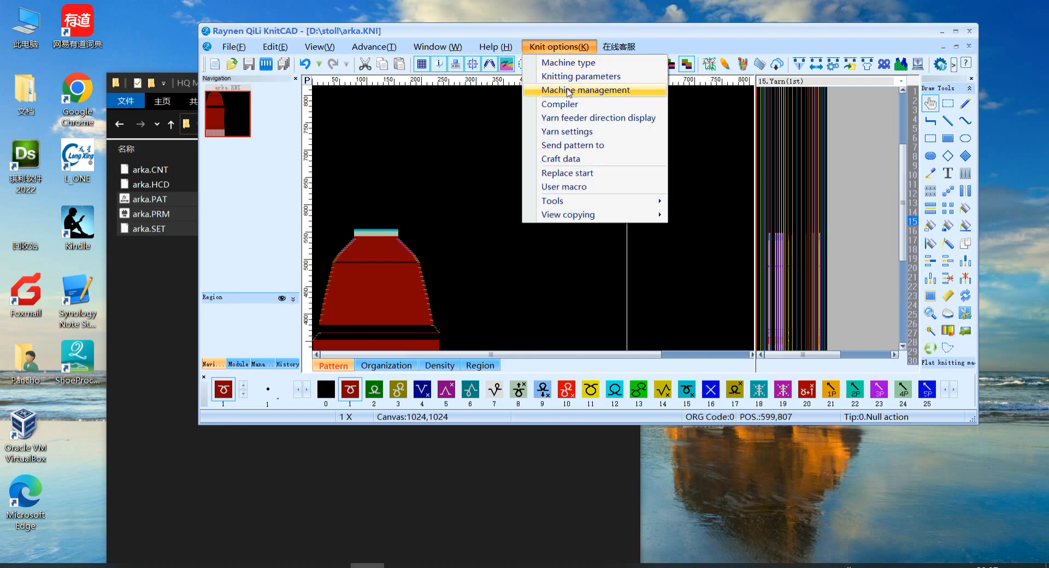
left_click(586, 90)
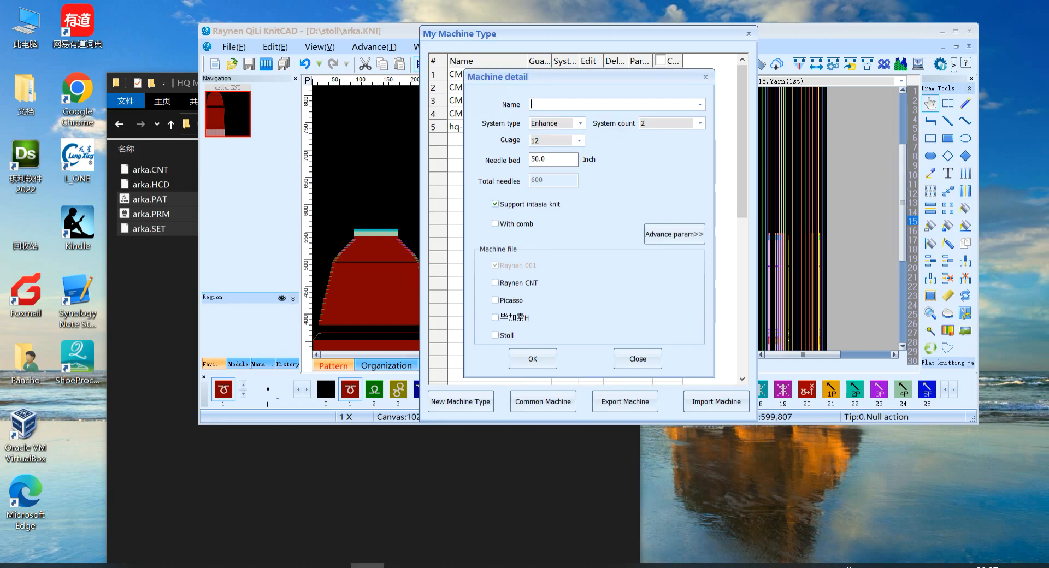
type("HQ-2")
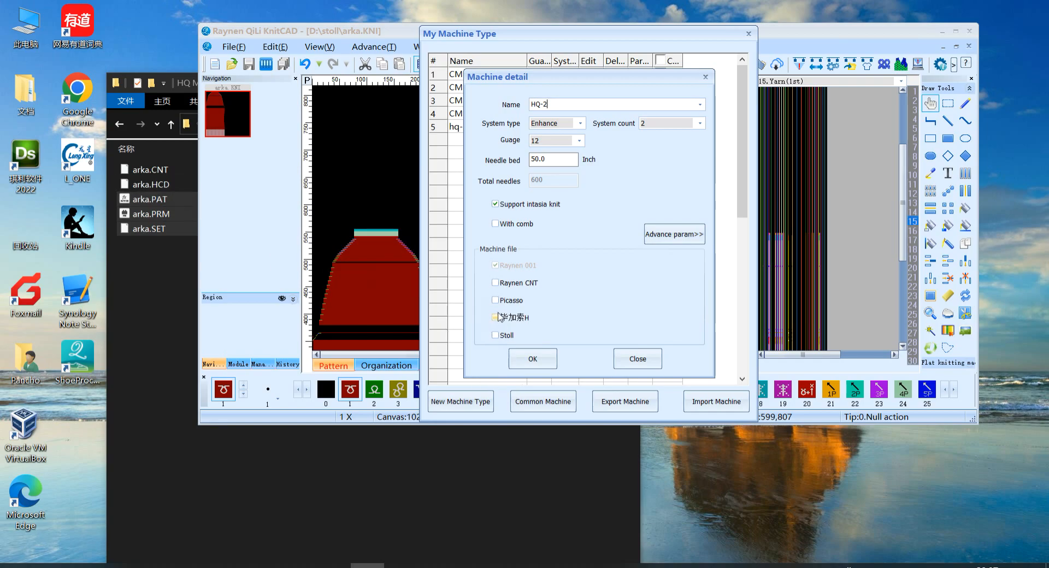
left_click(495, 318)
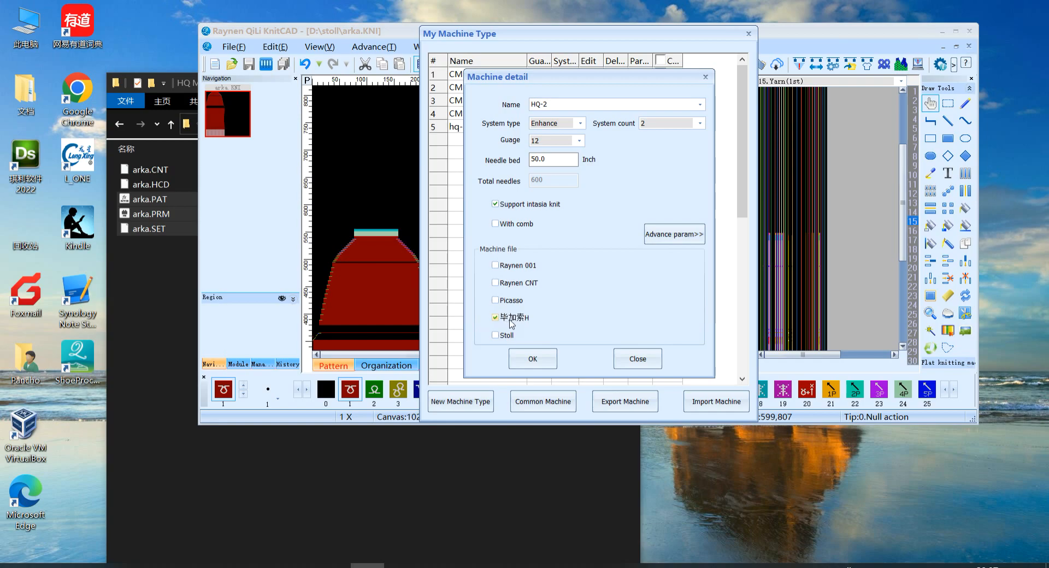
mouse_move(519, 325)
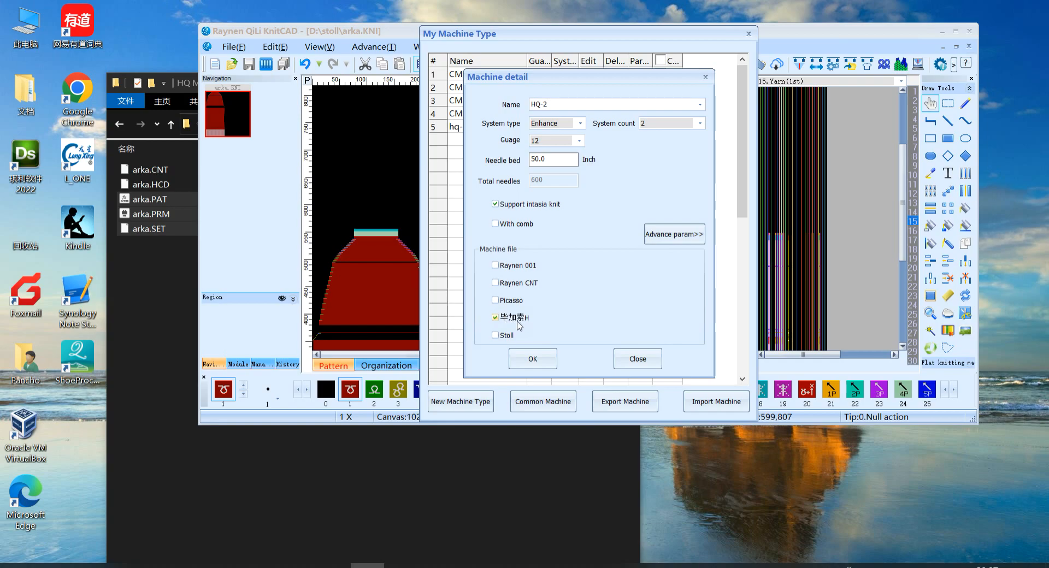
mouse_move(674, 257)
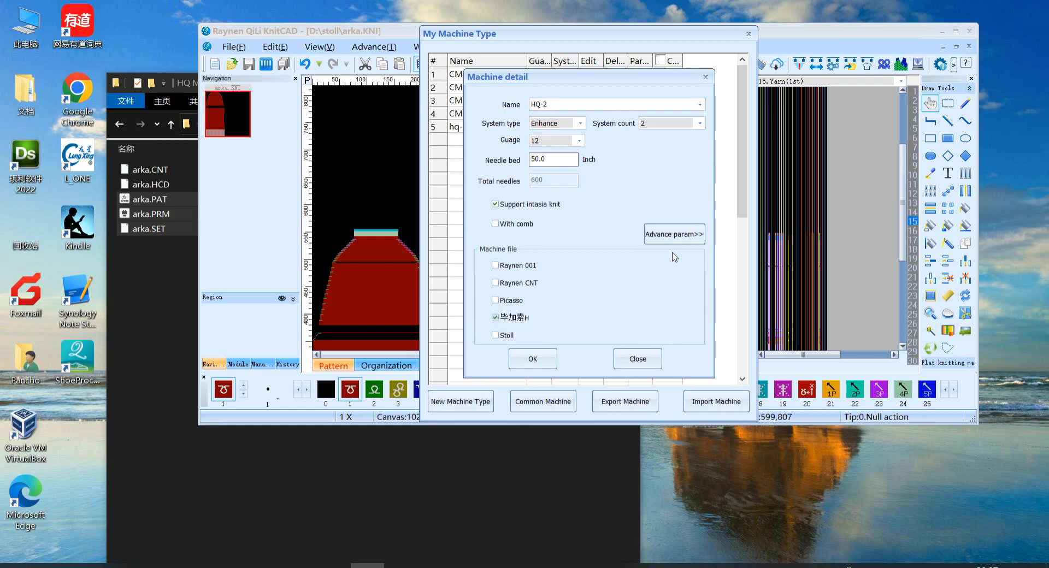
Step: Check the advanced machine parameters and delete the old hq-2 machine type
left_click(674, 234)
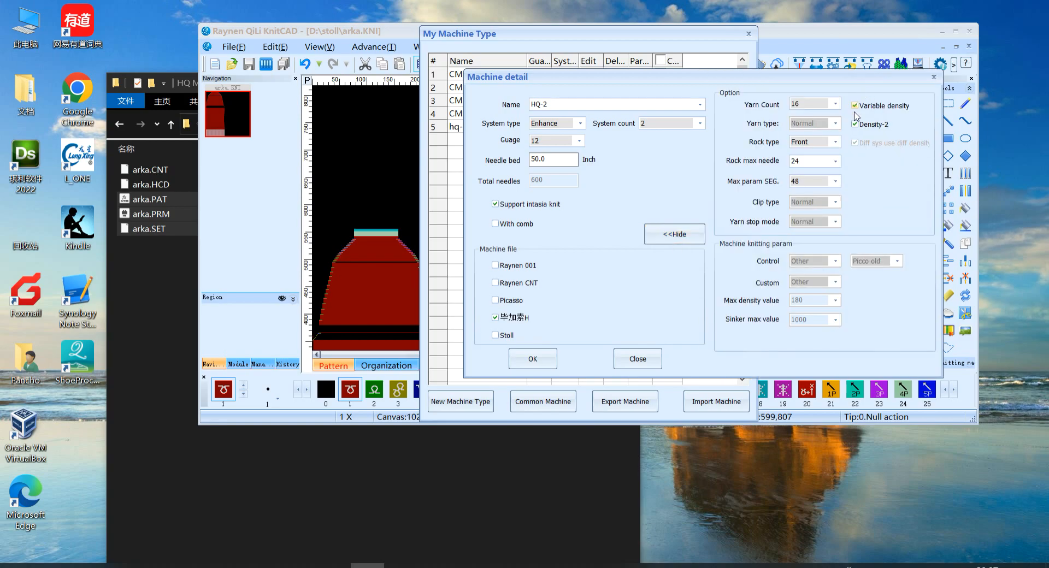
mouse_move(825, 217)
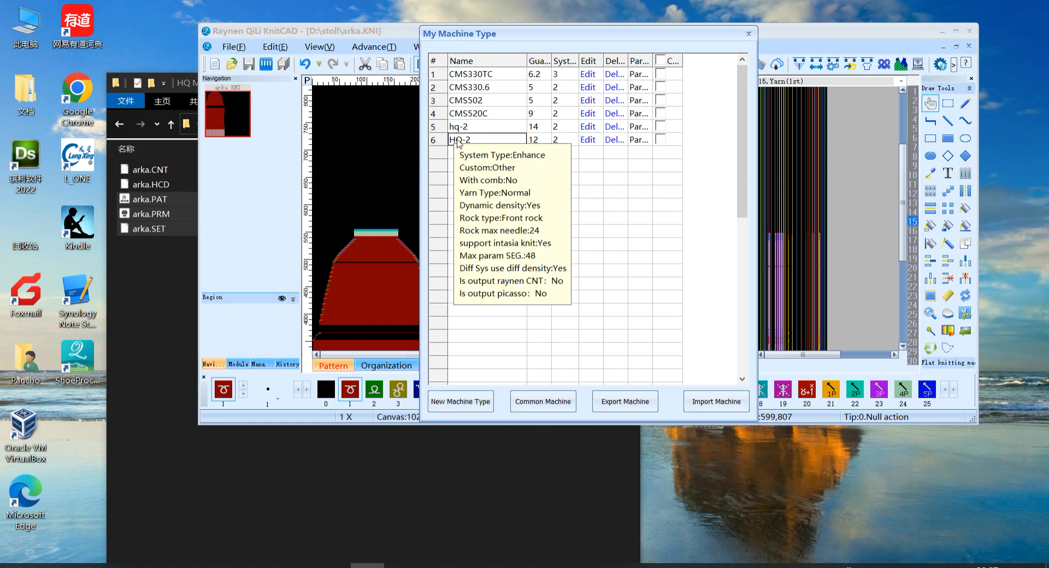
left_click(614, 126)
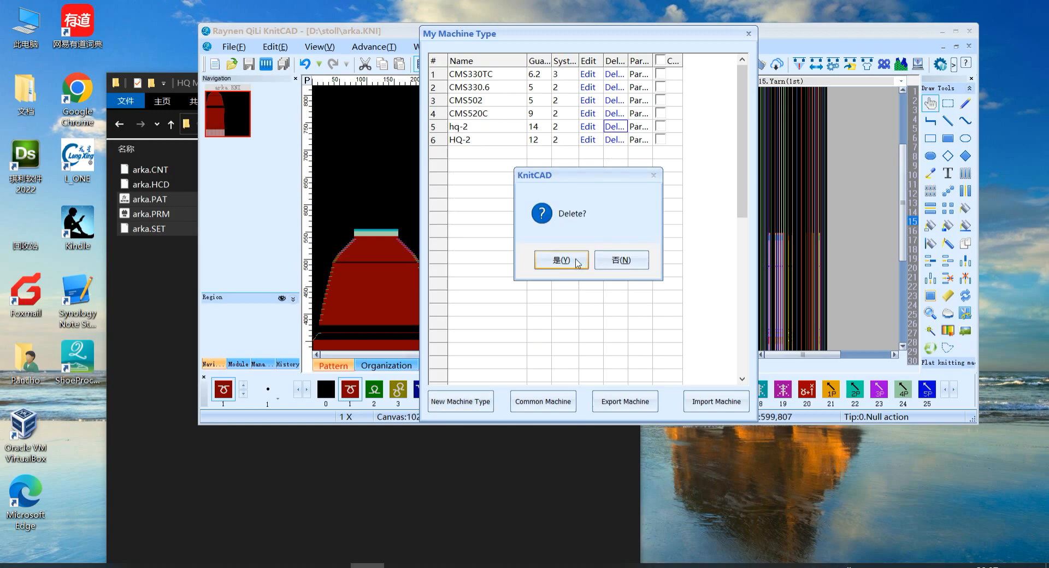
left_click(561, 260)
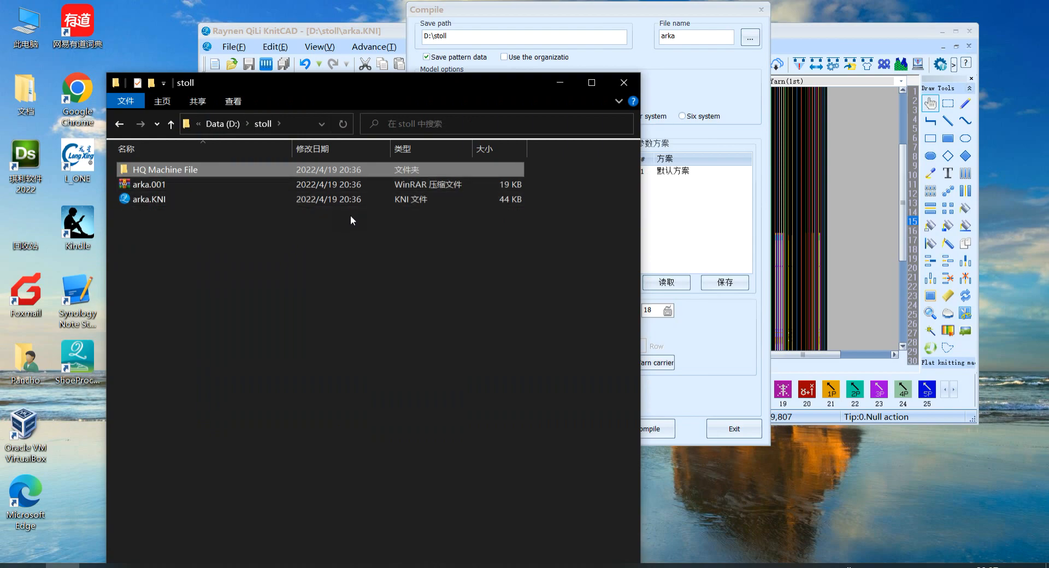
Step: Delete the HQ Machine File folder and arka.001 from the stoll folder
right_click(164, 169)
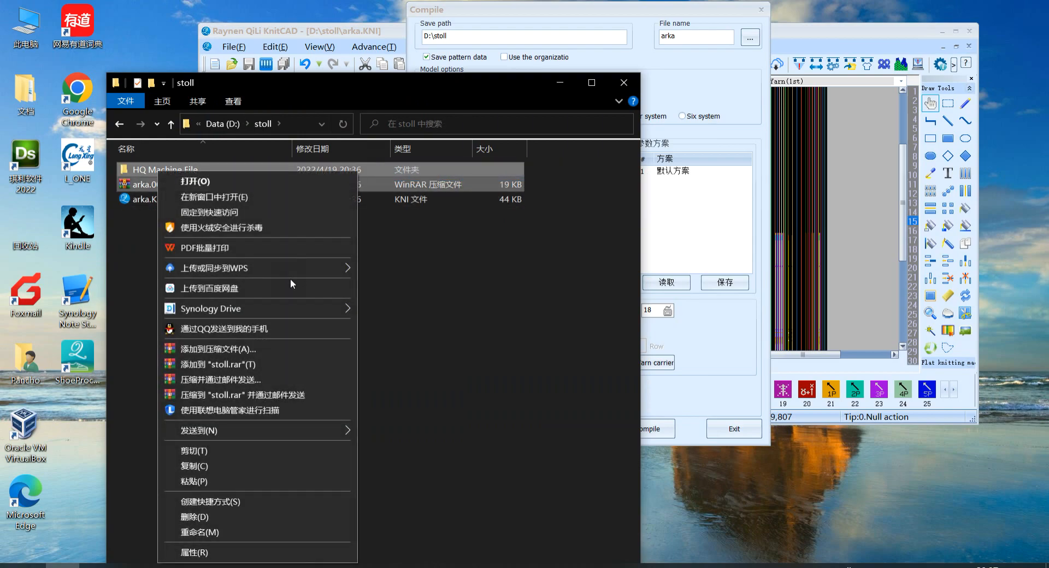
left_click(475, 315)
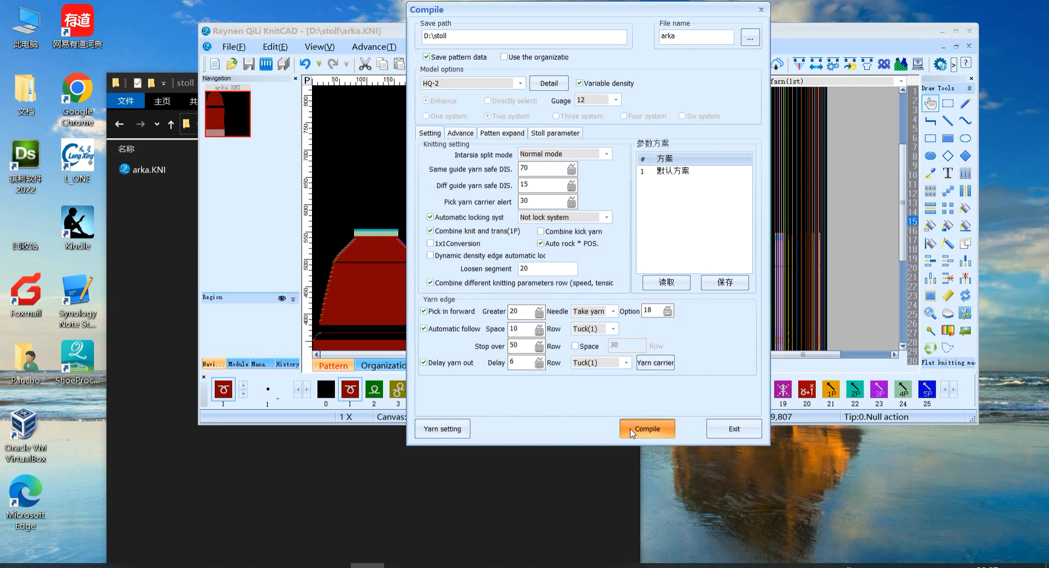
Step: Compile arka.KNI with the HQ-2 model, regenerating HQ Machine File and arka.001
left_click(647, 429)
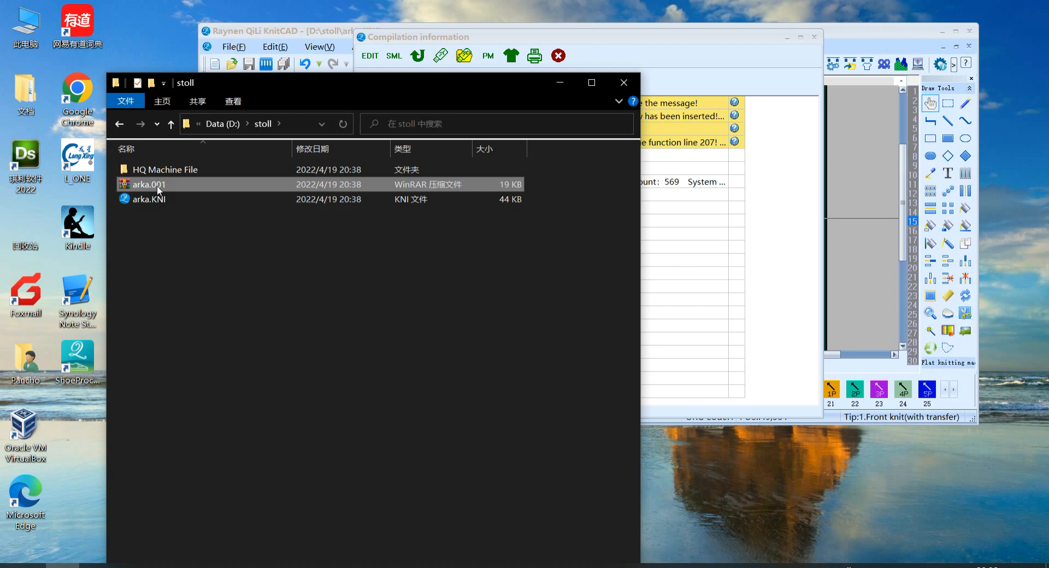
double_click(165, 169)
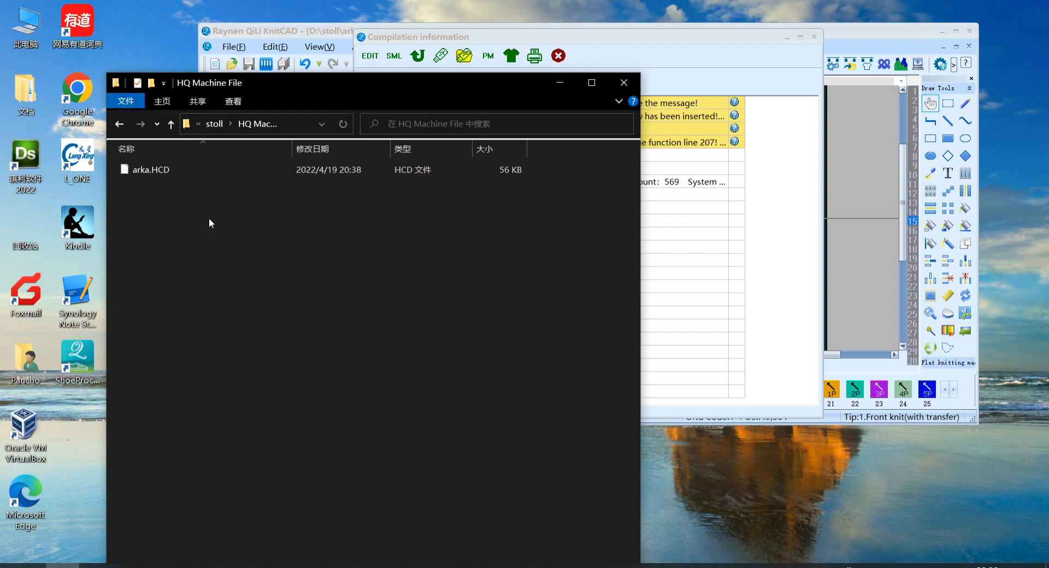
mouse_move(166, 175)
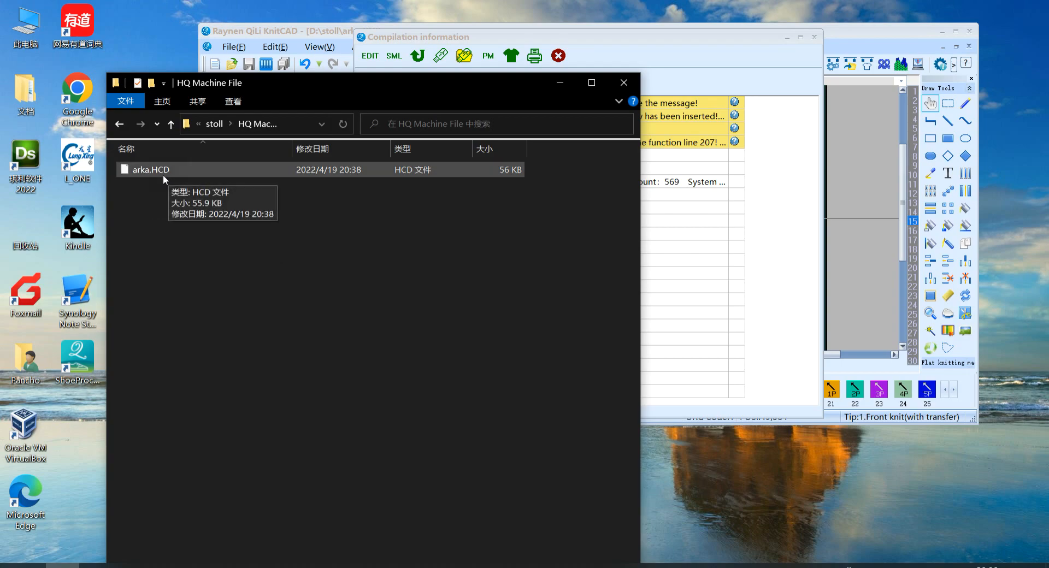
left_click(170, 124)
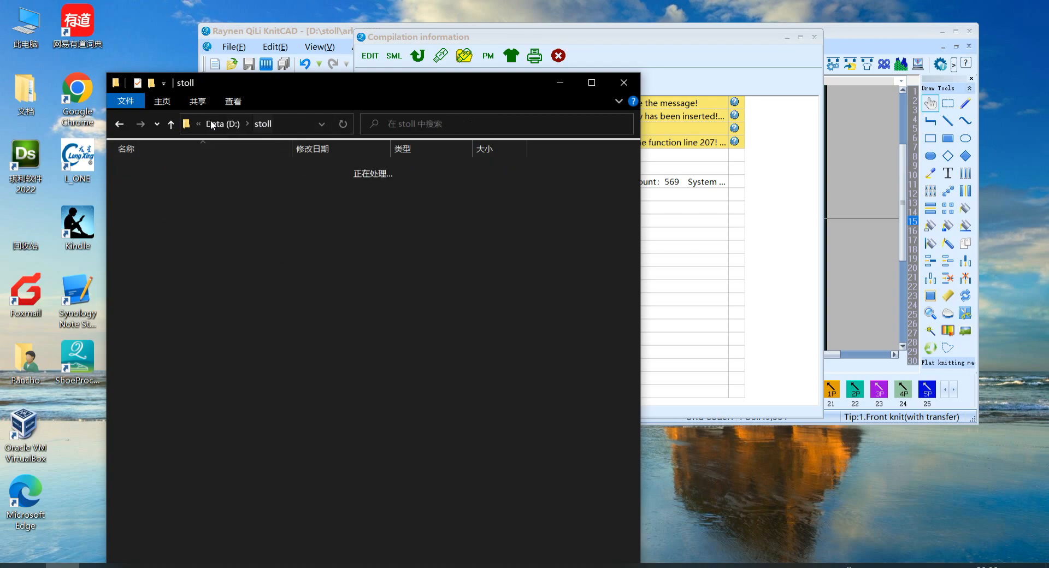